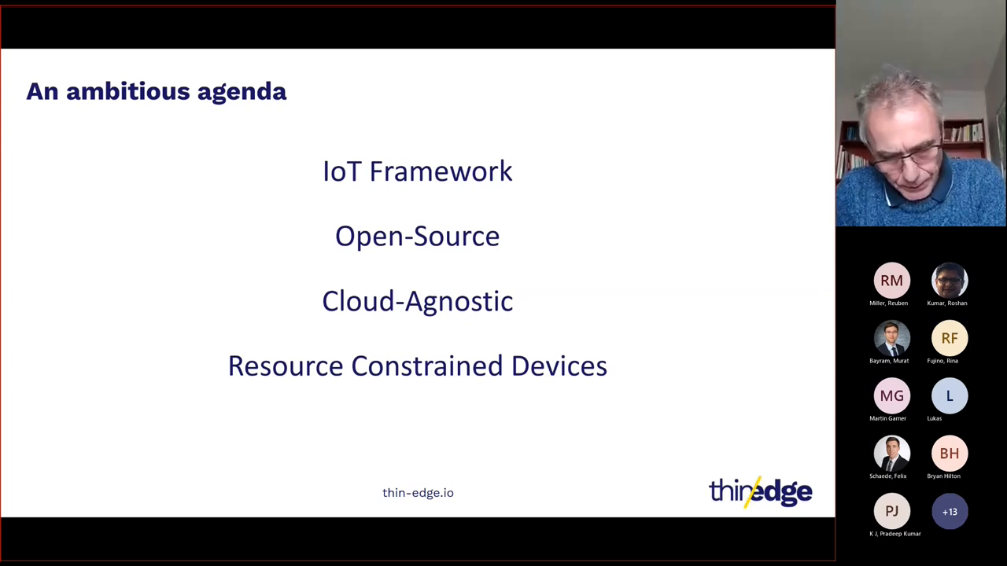
# - Advance the shared presentation to the 'Two years of achievements' slide
pyautogui.press('Right')
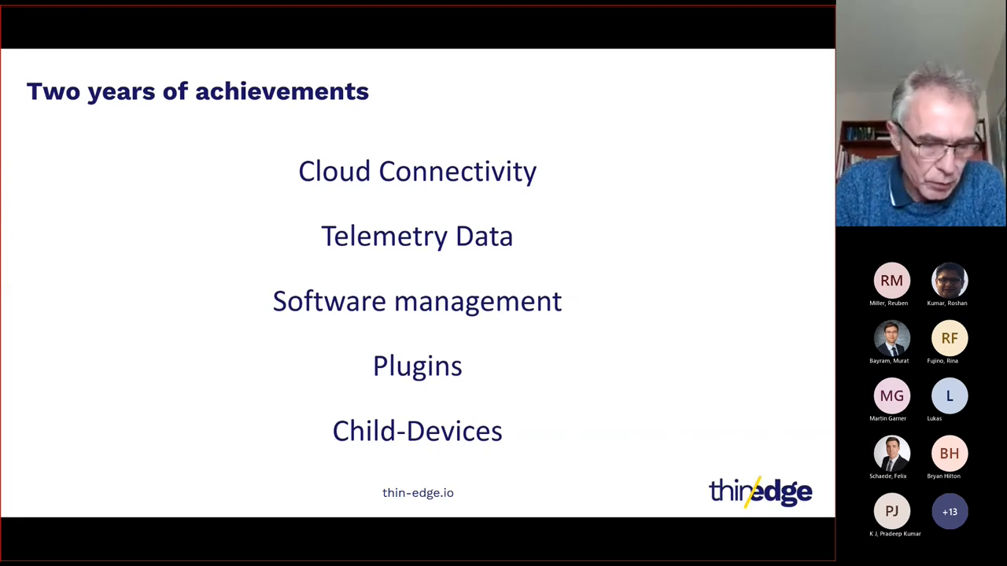
pyautogui.press('Right')
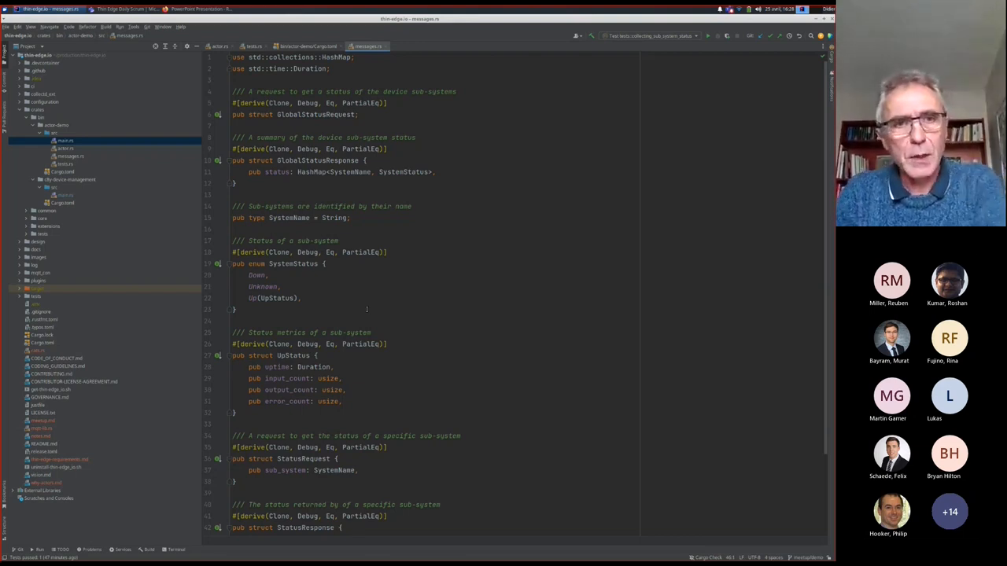
pyautogui.moveTo(449, 295)
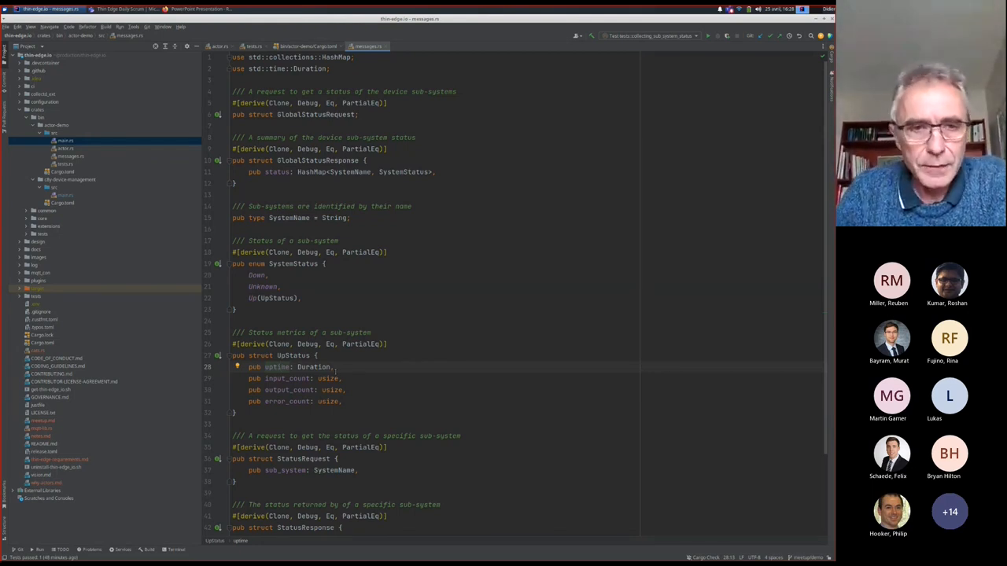
pyautogui.scroll(-3)
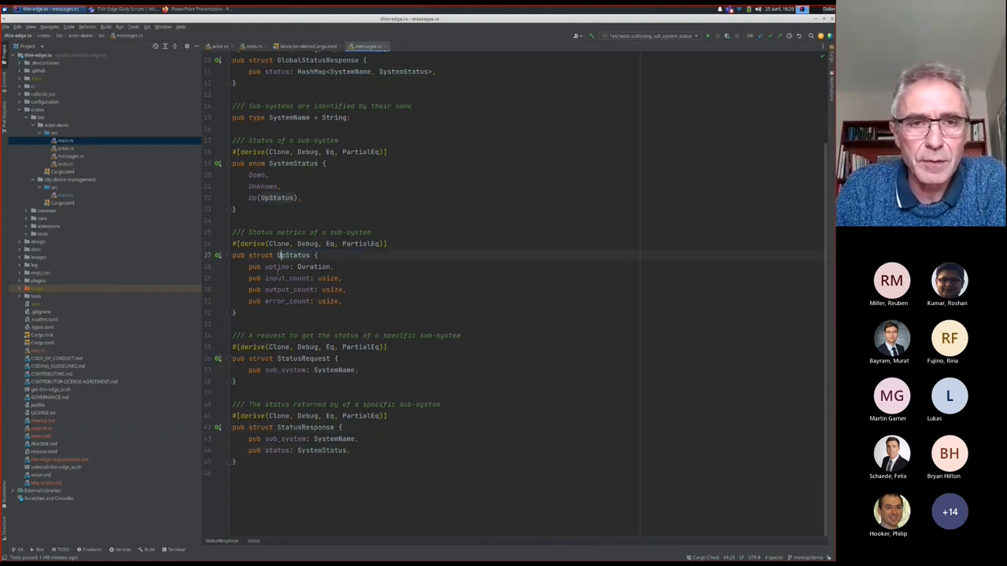
pyautogui.moveTo(280, 255); pyautogui.dragTo(236, 307)
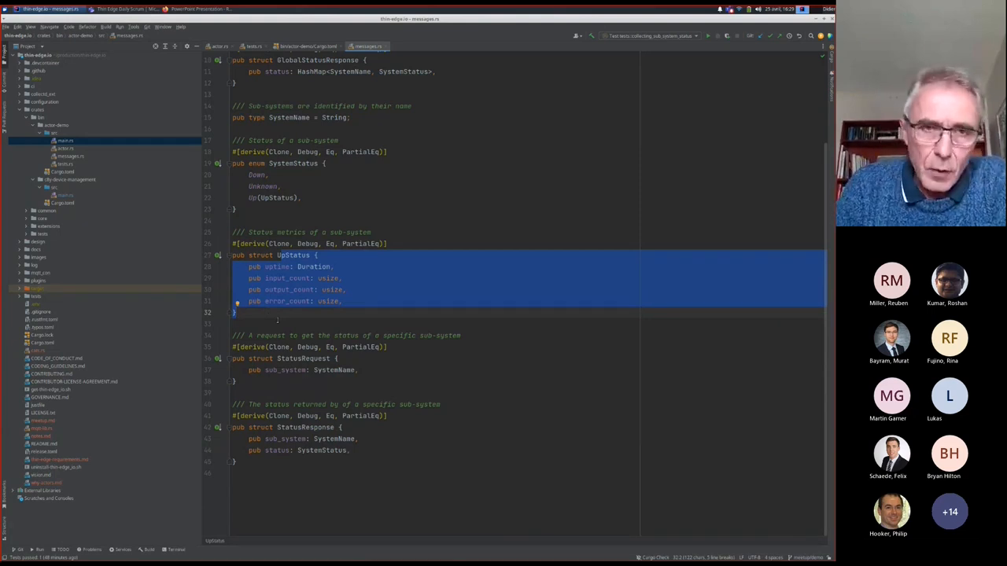
pyautogui.click(342, 277)
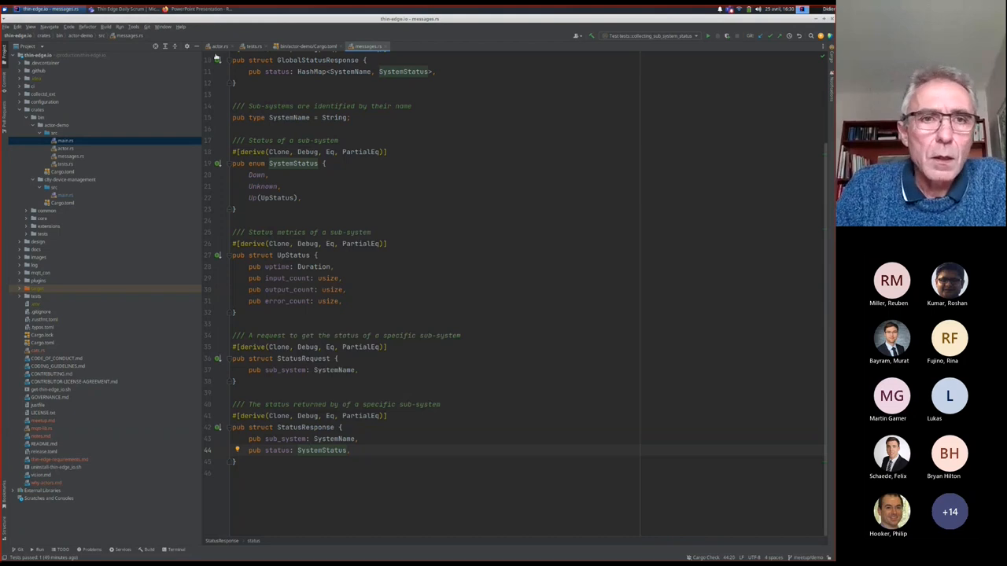
pyautogui.click(221, 46)
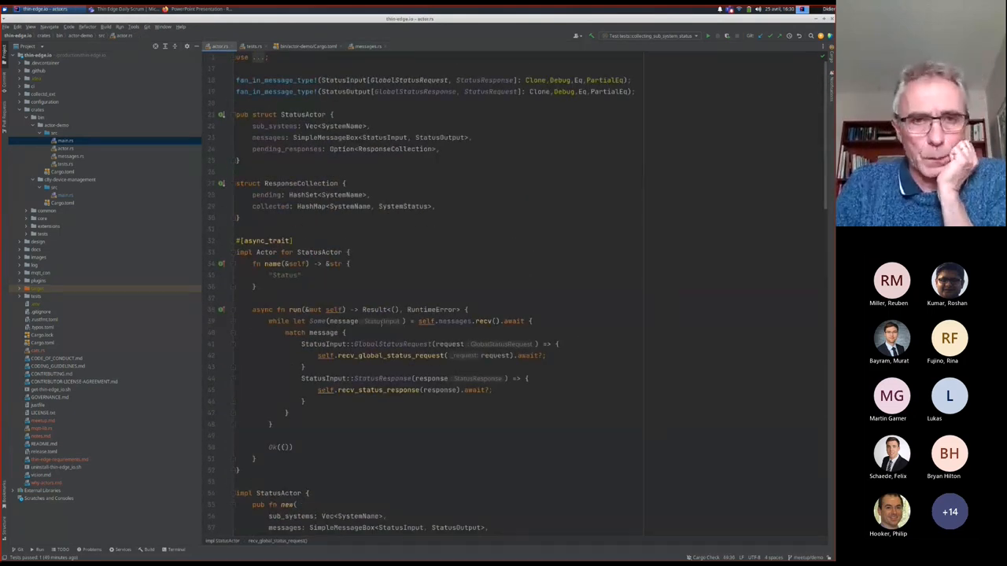
pyautogui.scroll(-3)
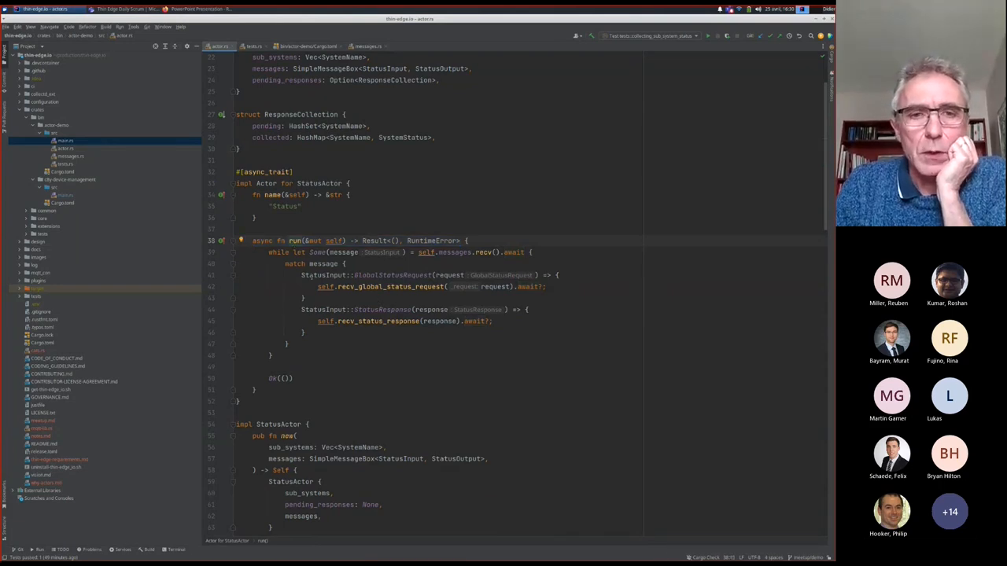
pyautogui.doubleClick(334, 241)
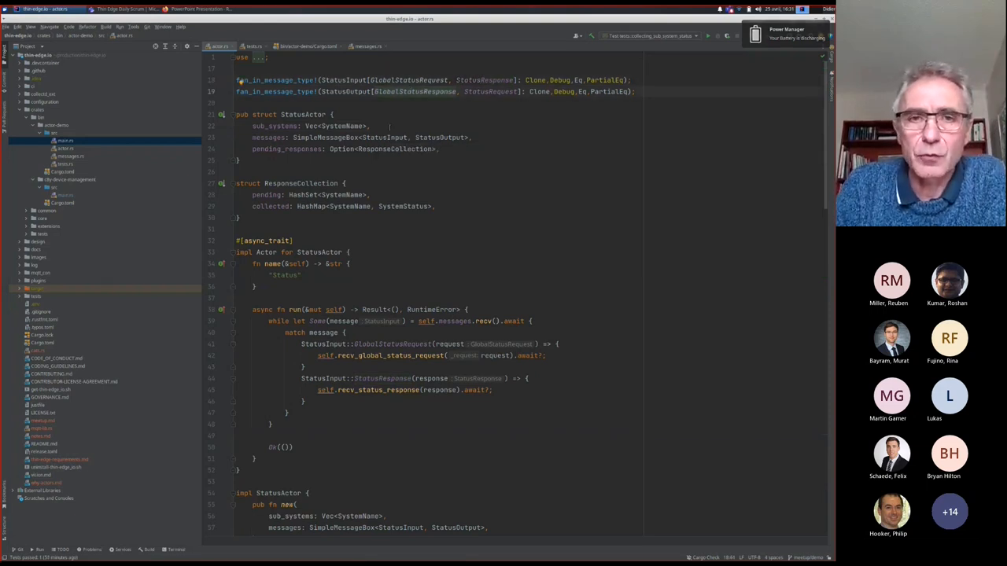
pyautogui.doubleClick(409, 79)
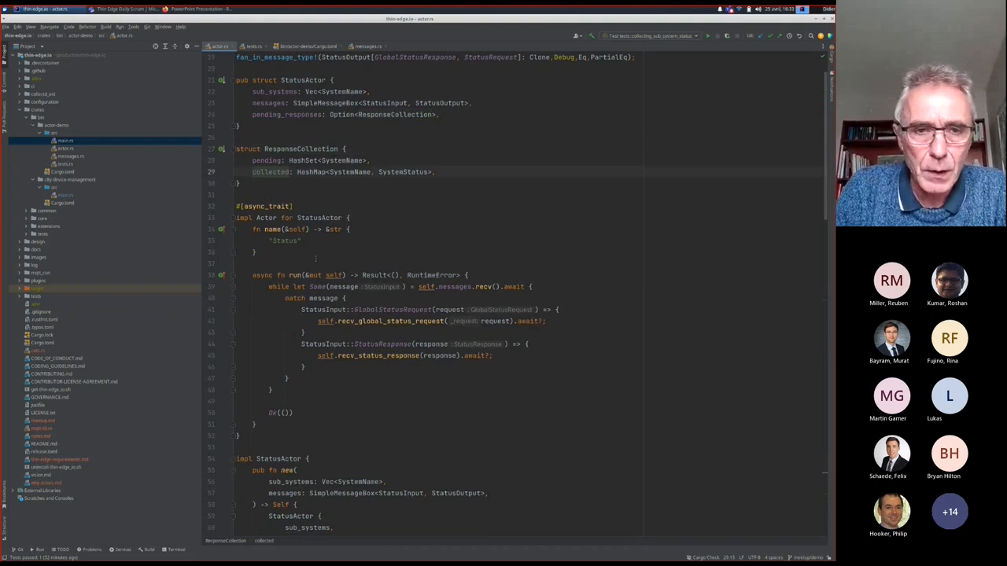
pyautogui.scroll(-3)
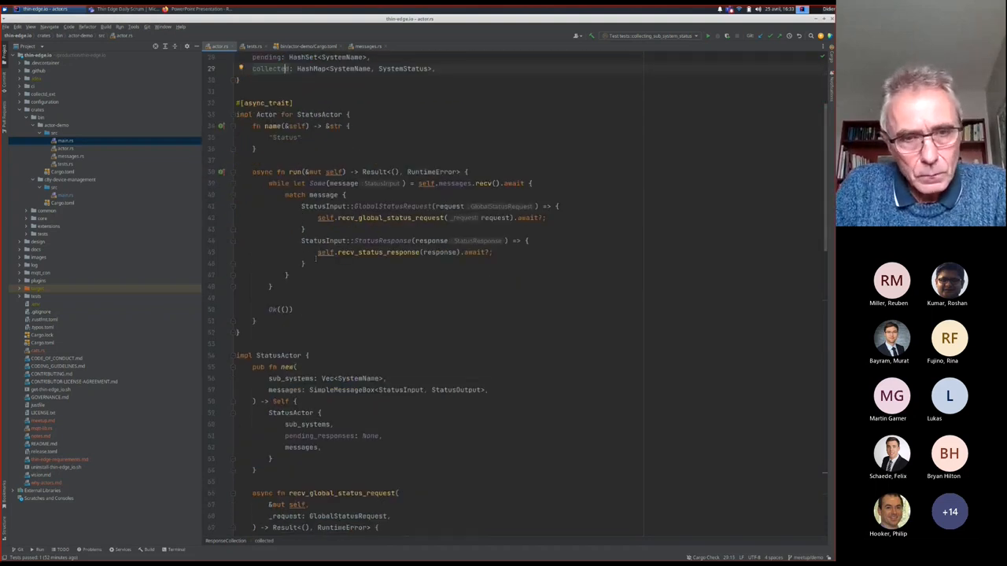
pyautogui.scroll(-3)
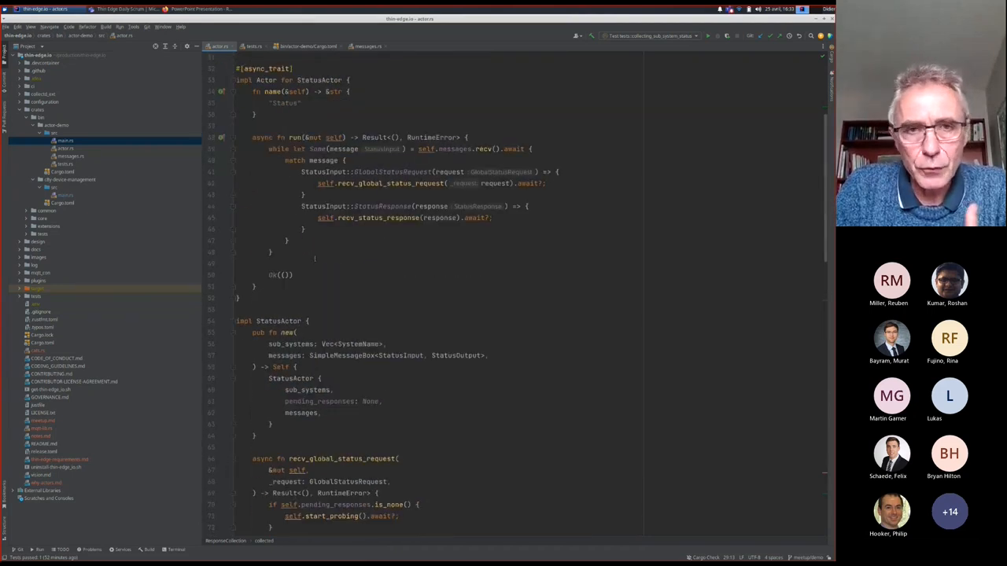
pyautogui.moveTo(390, 171)
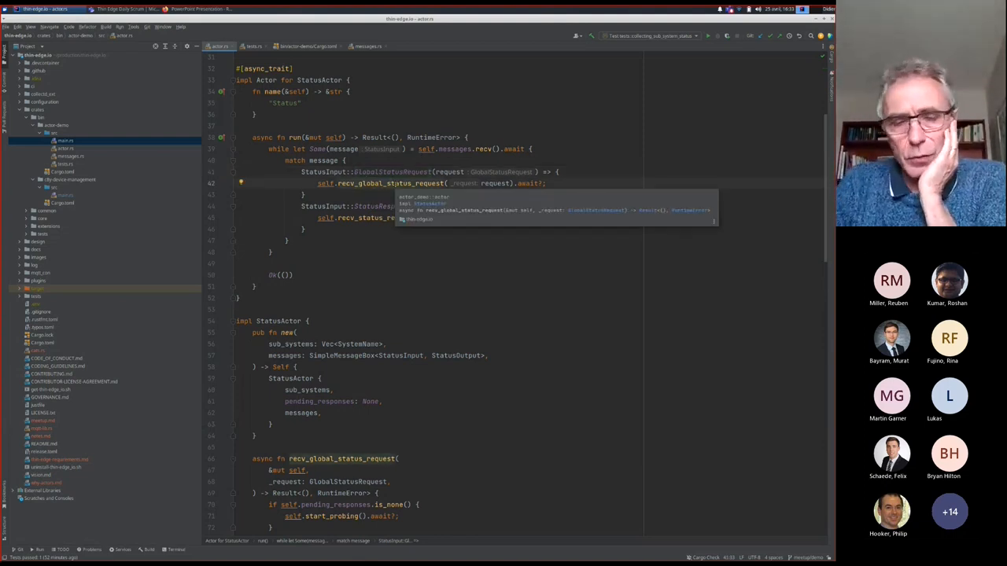
pyautogui.scroll(-3)
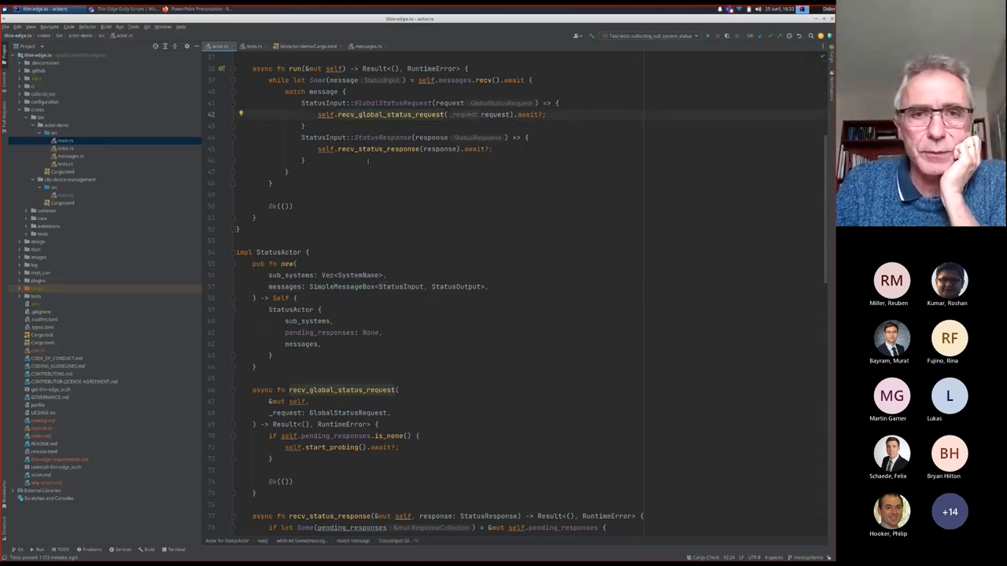
pyautogui.scroll(-3)
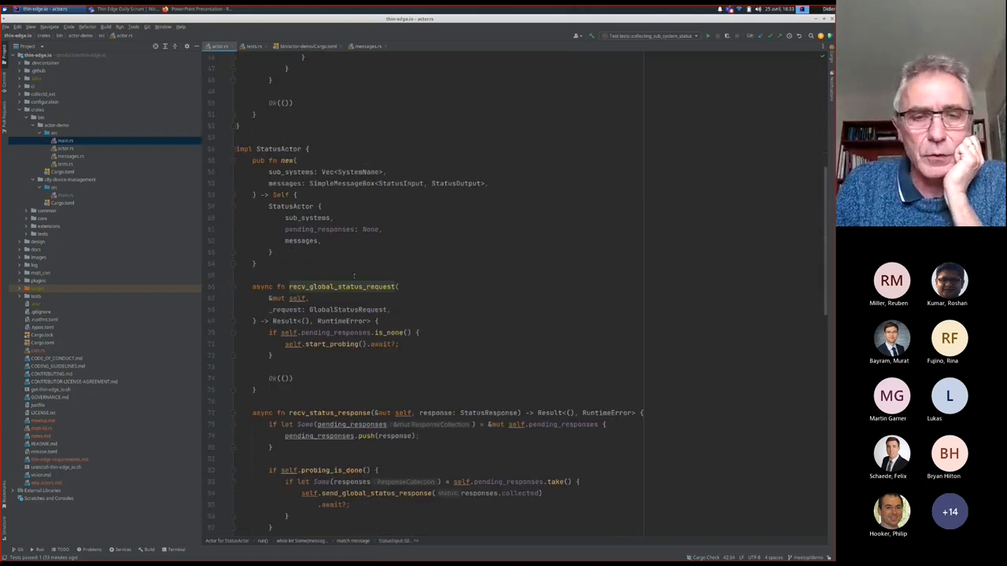
pyautogui.scroll(-3)
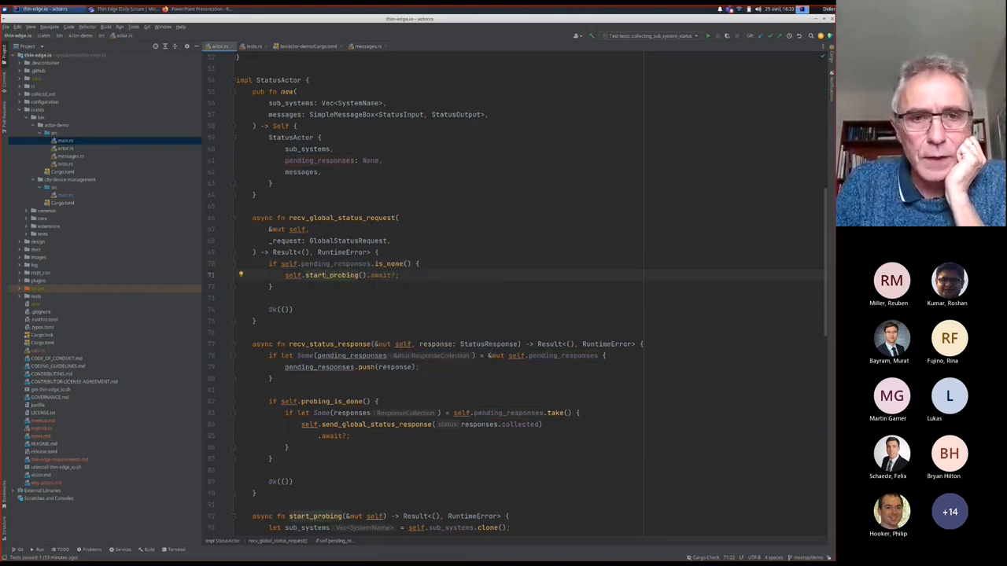
pyautogui.scroll(-3)
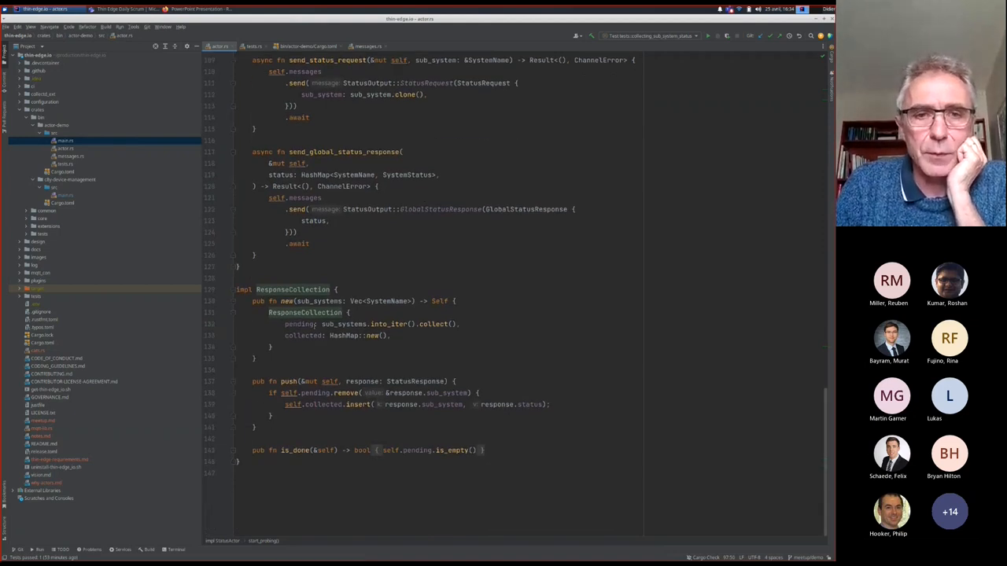
pyautogui.doubleClick(358, 335)
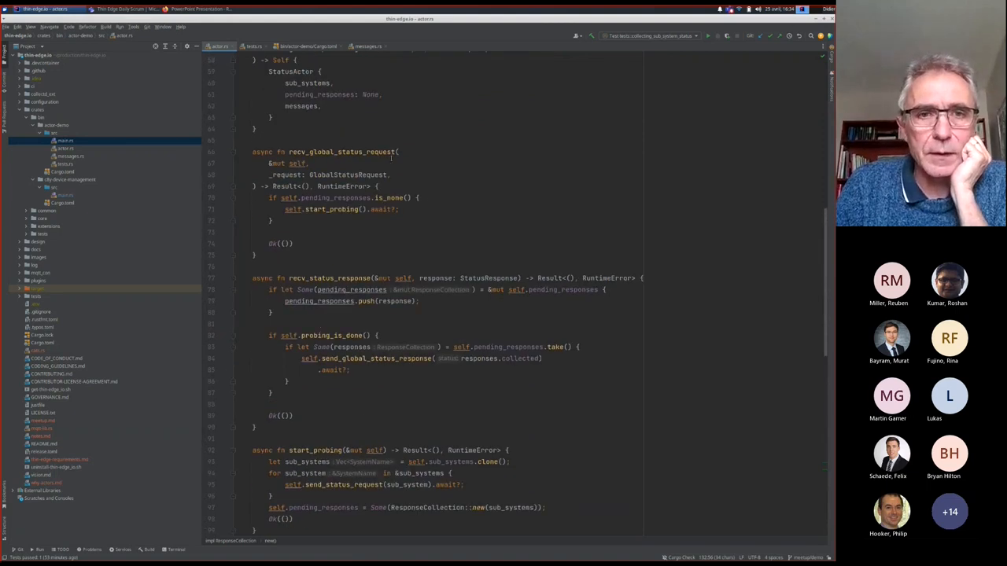
pyautogui.scroll(-3)
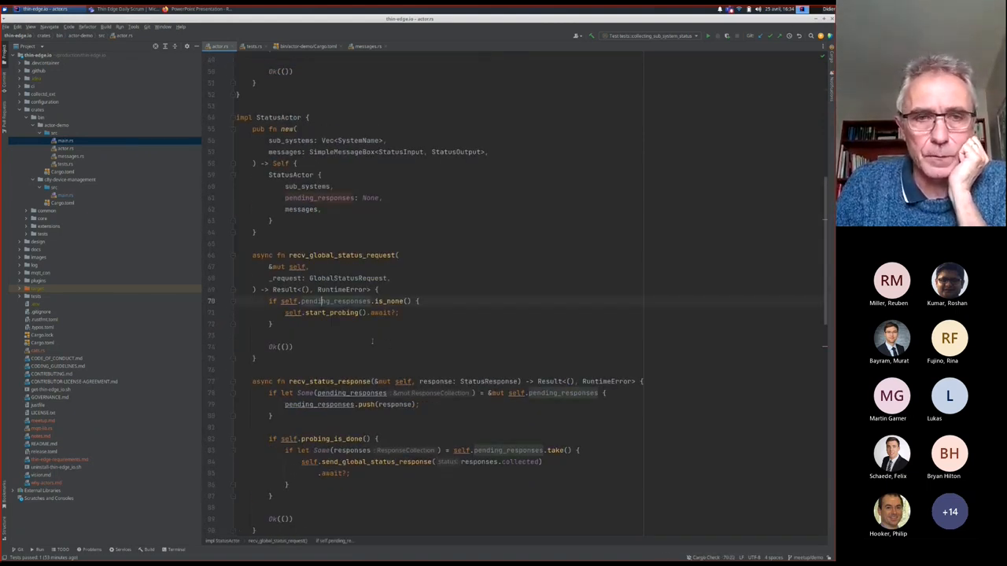
pyautogui.scroll(-3)
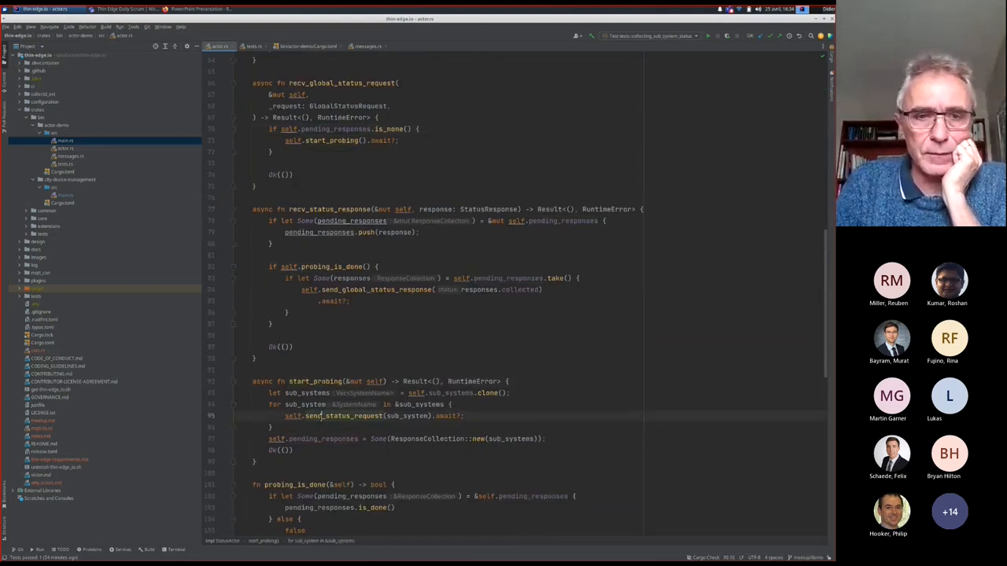
pyautogui.scroll(-3)
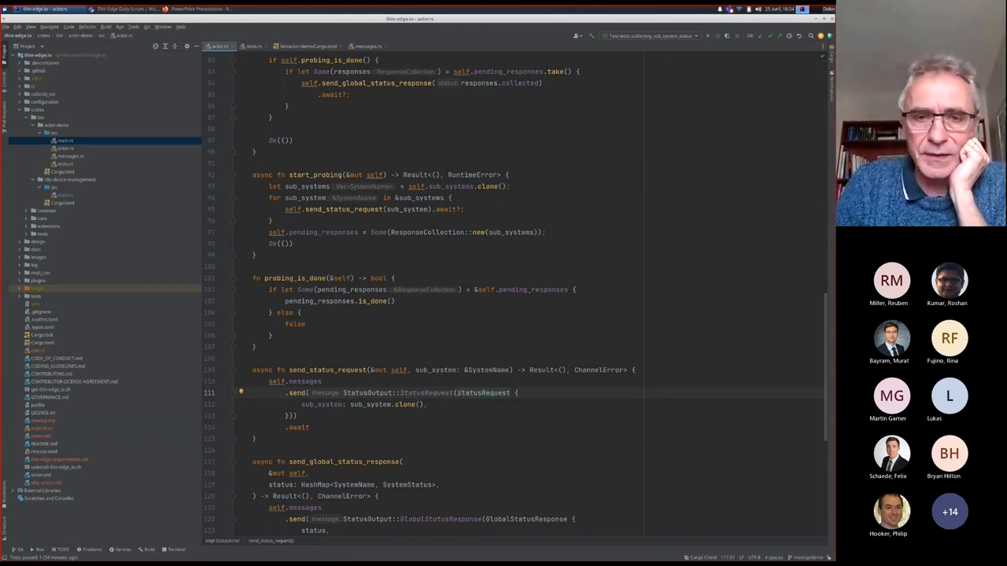
pyautogui.moveTo(281, 393); pyautogui.dragTo(296, 415)
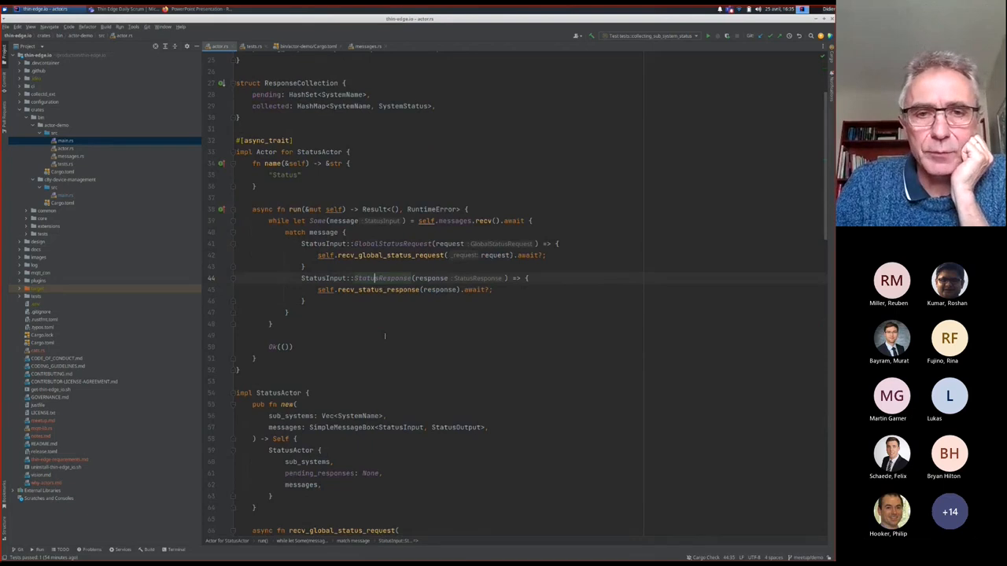
pyautogui.scroll(-3)
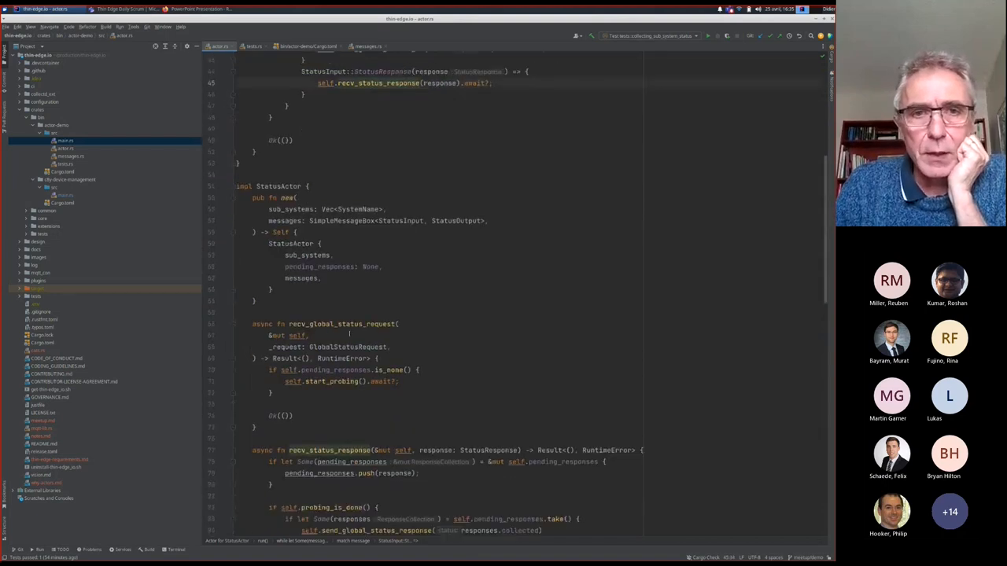
pyautogui.scroll(-3)
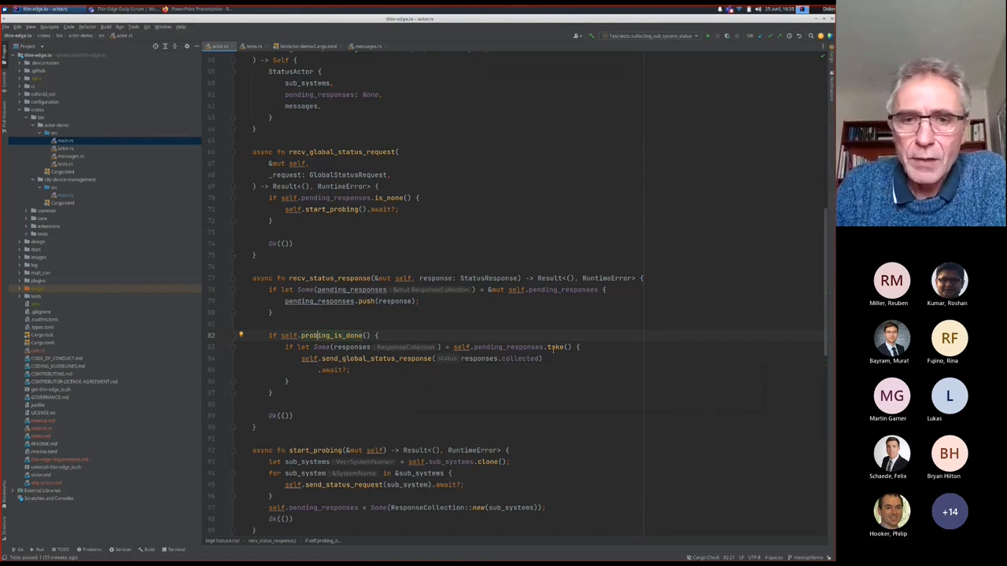
pyautogui.moveTo(556, 348)
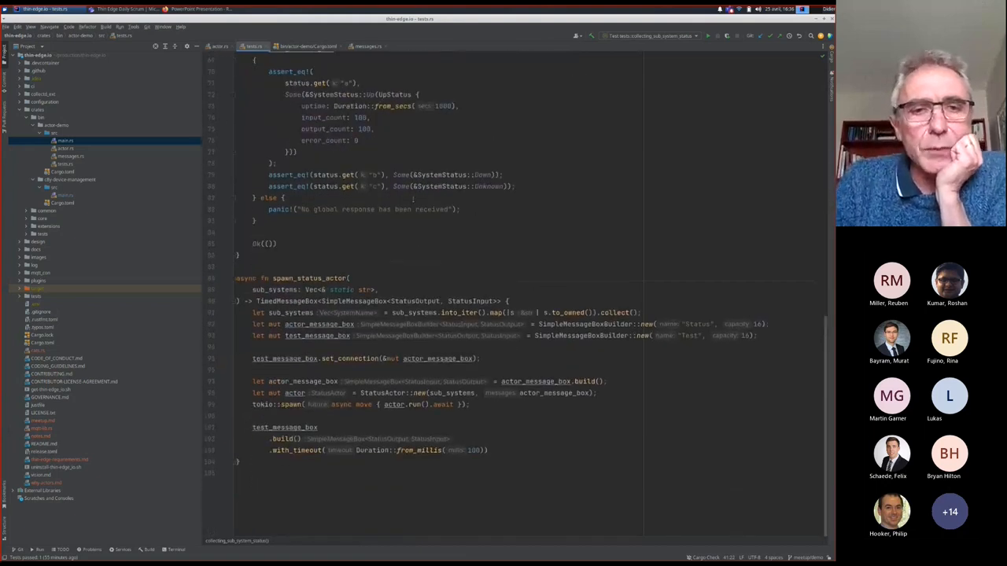
pyautogui.doubleClick(308, 277)
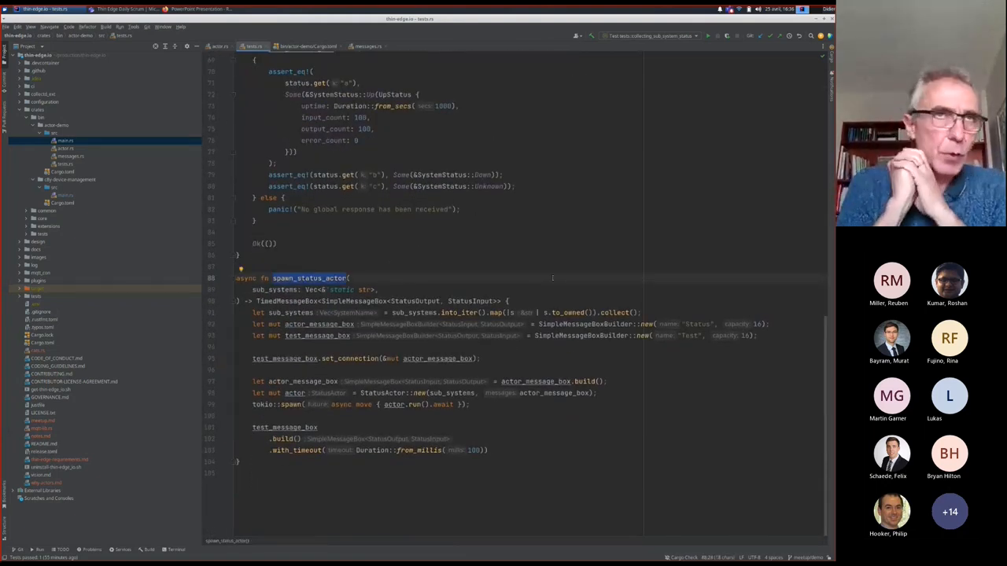
pyautogui.doubleClick(308, 277)
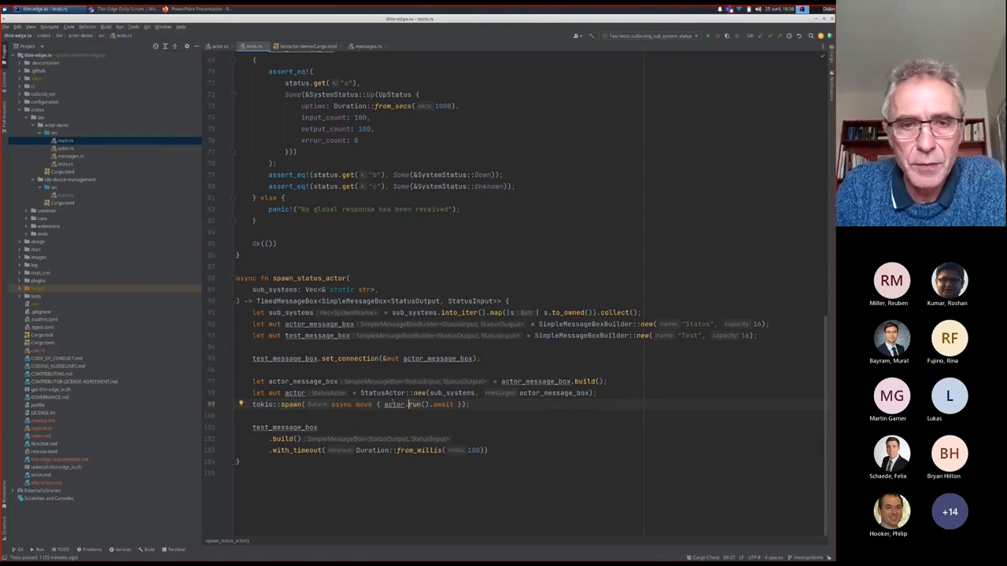
pyautogui.doubleClick(395, 404)
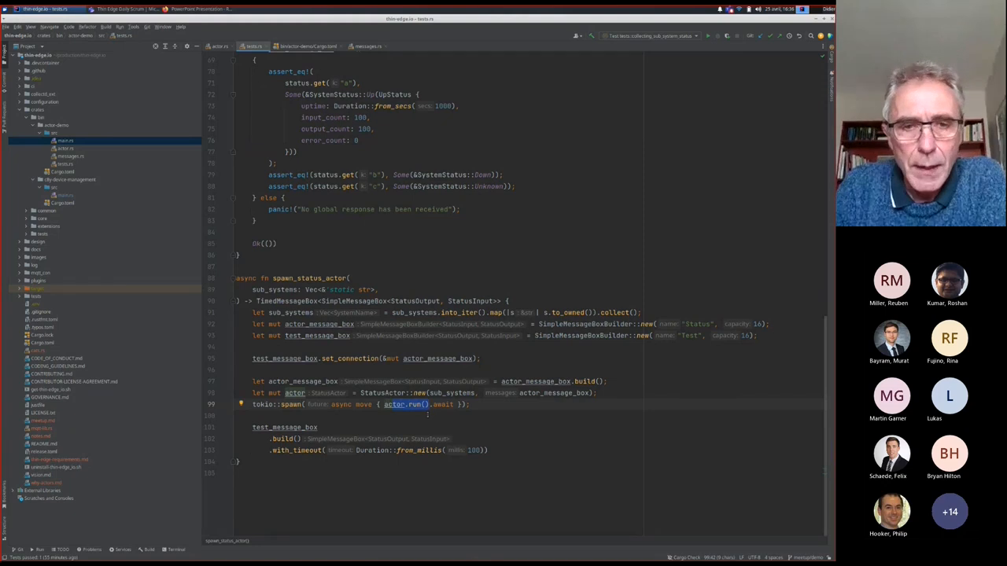
pyautogui.moveTo(444, 405)
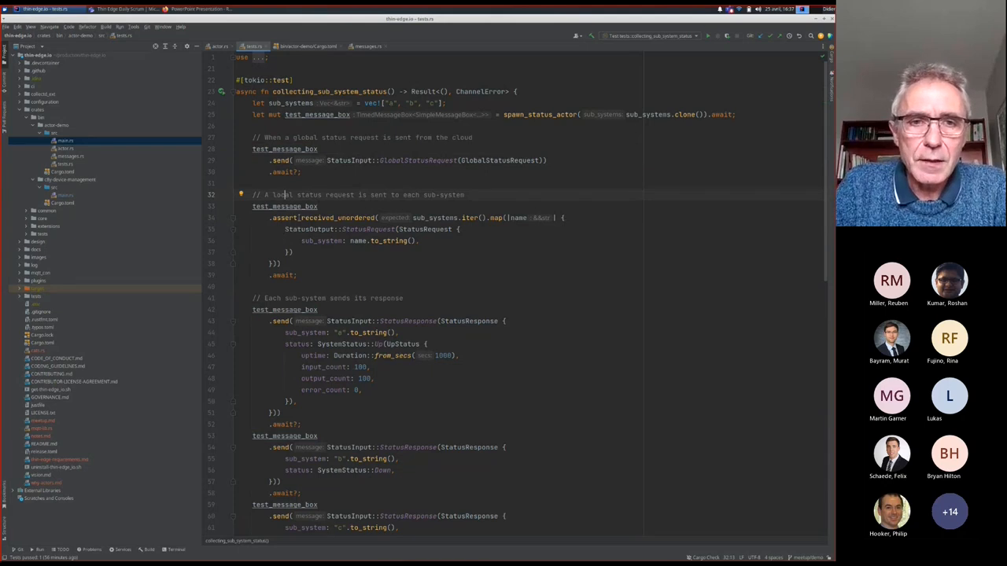
pyautogui.doubleClick(323, 217)
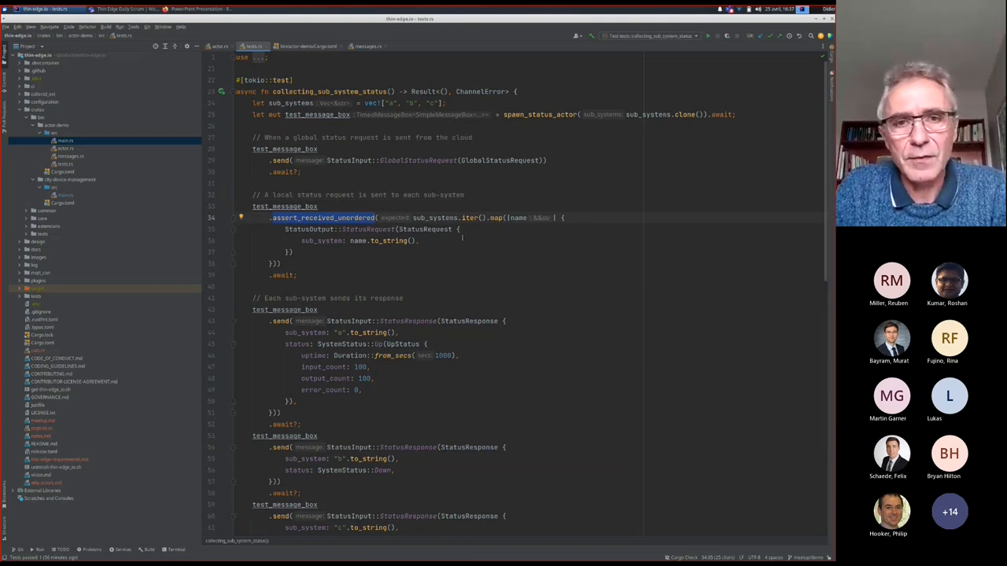
pyautogui.doubleClick(434, 217)
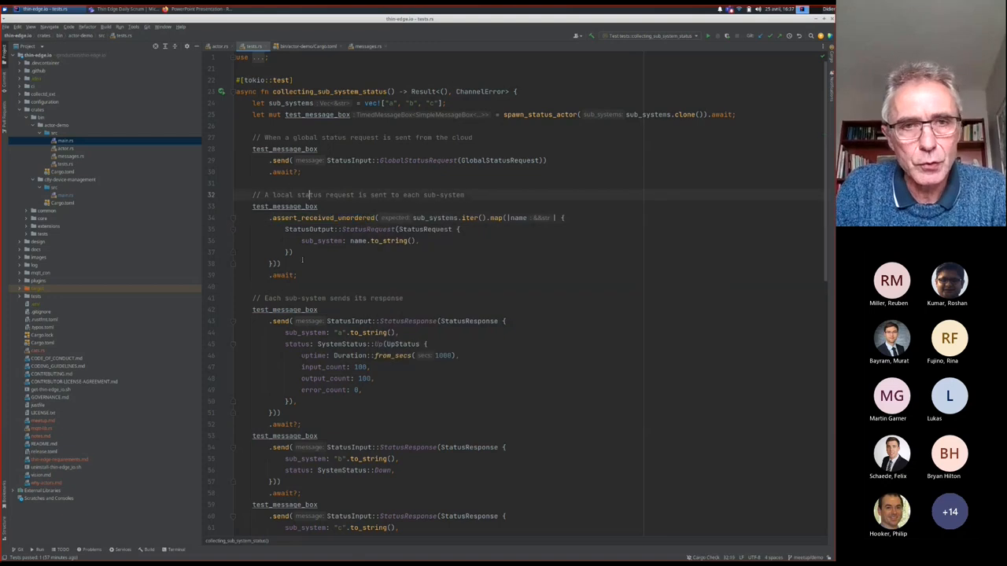
pyautogui.scroll(-3)
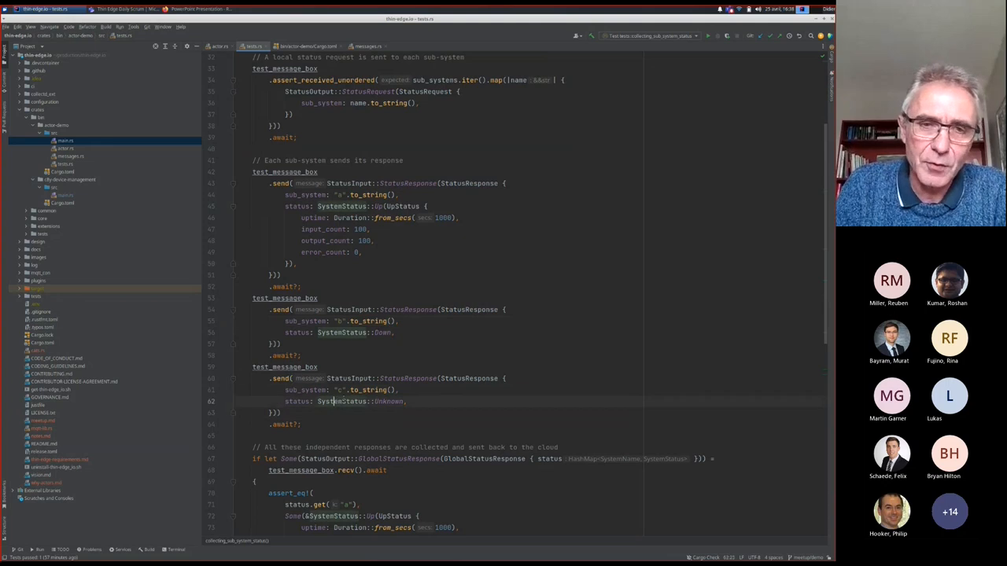
pyautogui.scroll(-3)
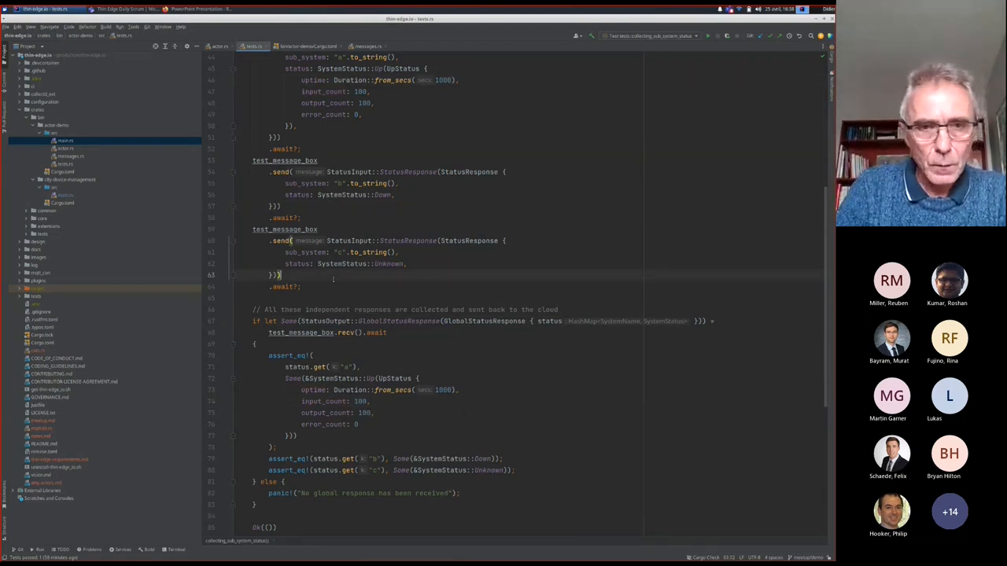
# - Run cargo test -p actor-demo and git checkout meetup/demo in the project terminal
pyautogui.click(175, 549)
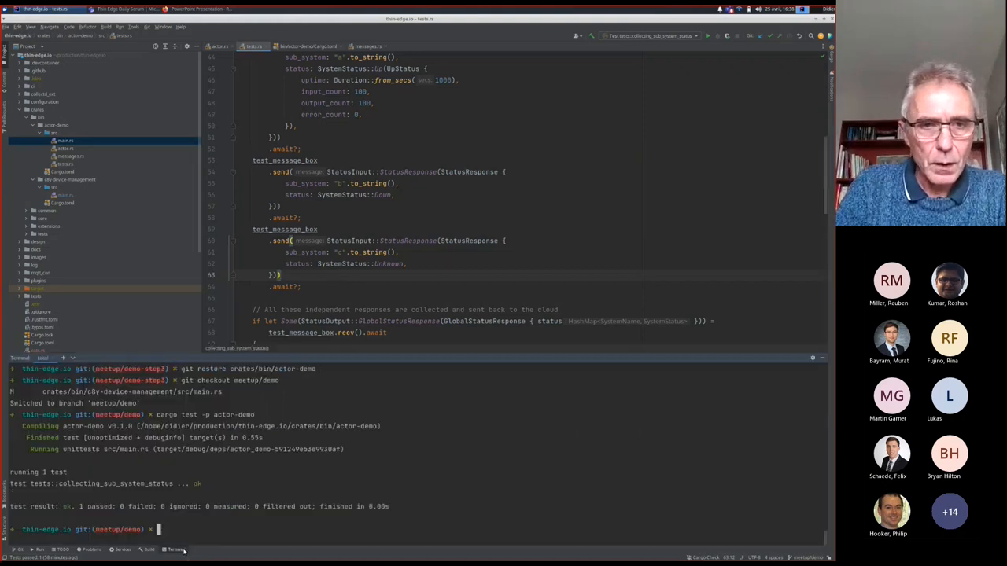
pyautogui.write('cargo test -p actor-demo')
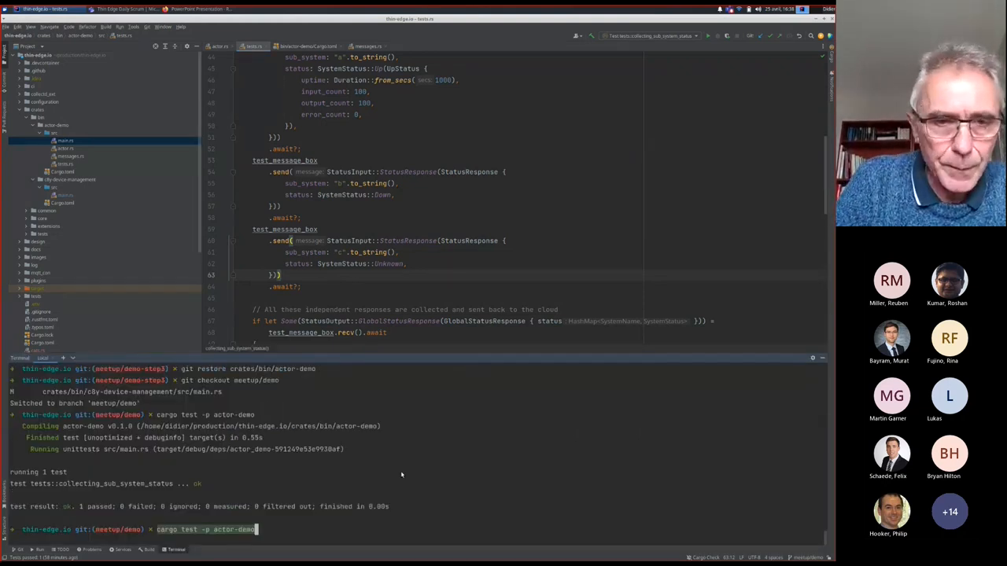
pyautogui.write('git checkout meetup/demo')
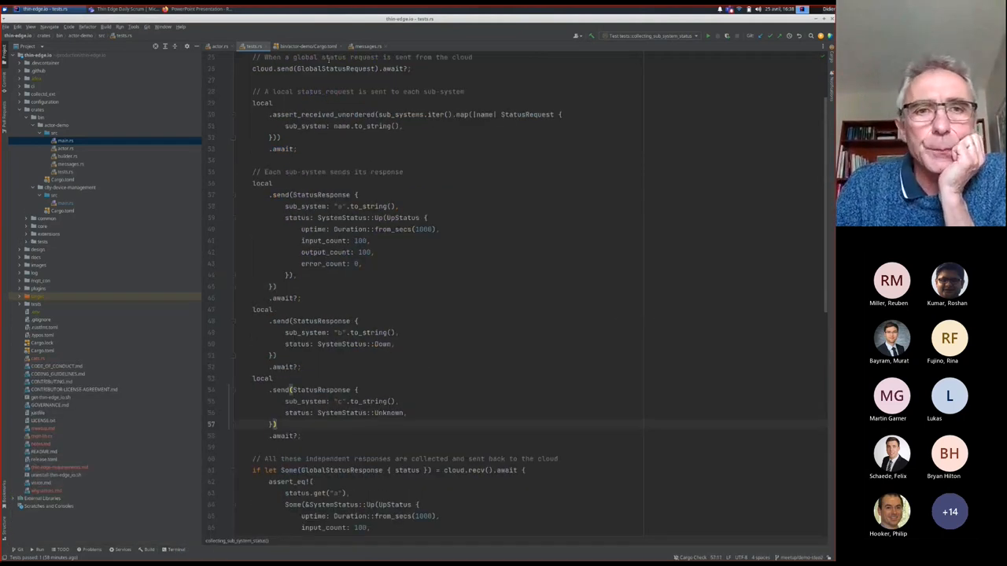
# - Show the messages.rs status structs, then the StatusActor source with its cloud and local senders
pyautogui.click(367, 45)
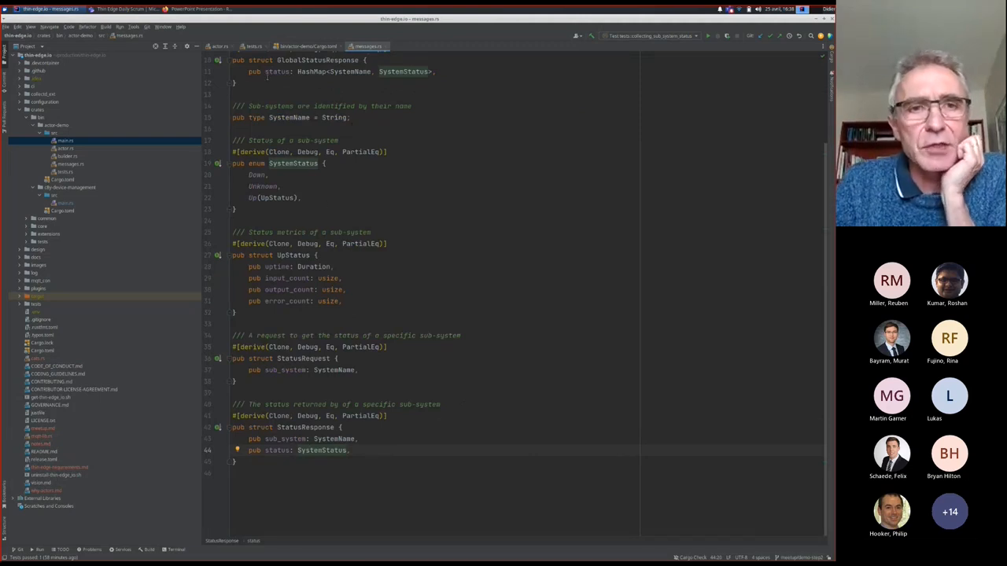
pyautogui.click(220, 45)
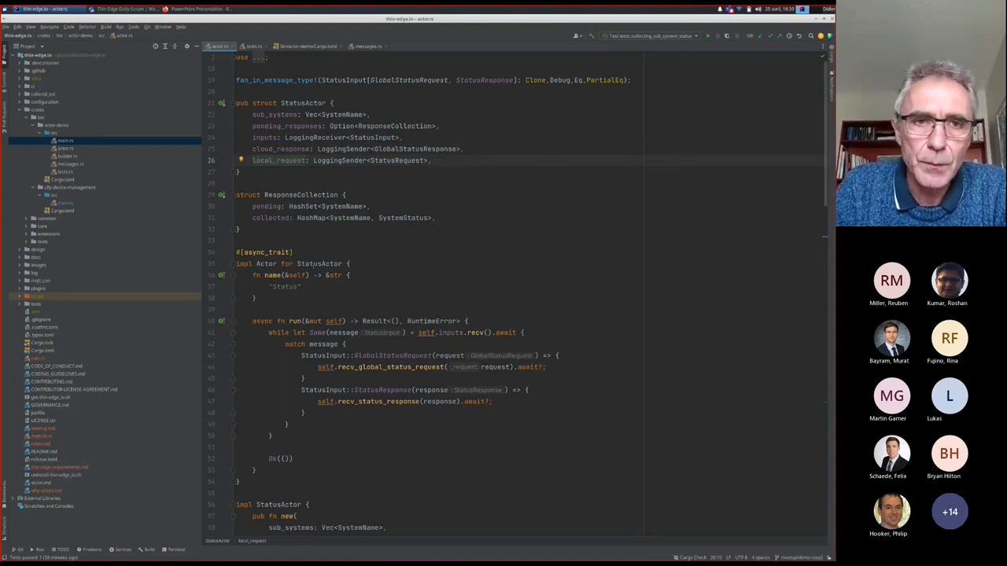
# - Highlight send_status_request in StatusActor, then return to the collecting_sub_system_status test
pyautogui.scroll(-3)
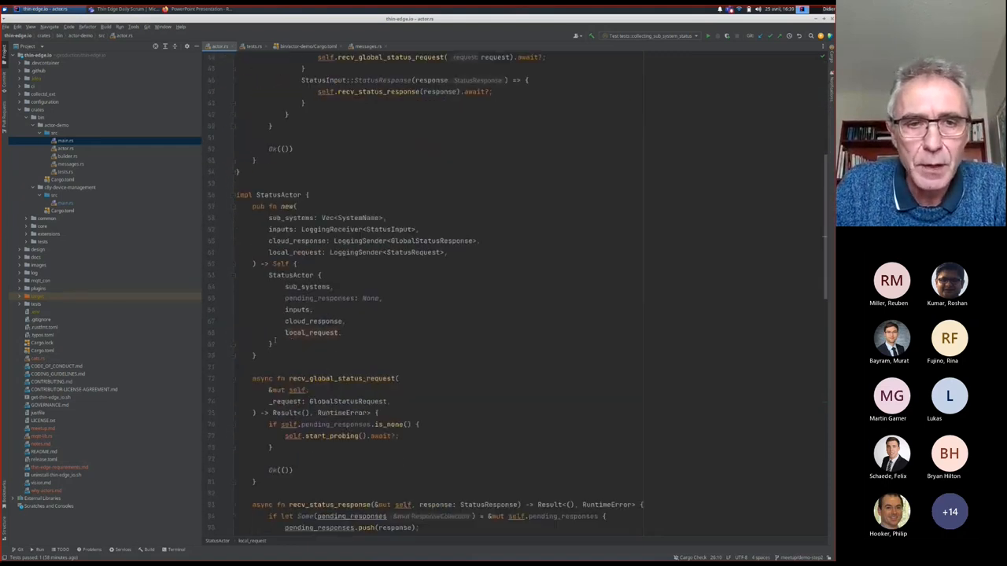
pyautogui.scroll(-3)
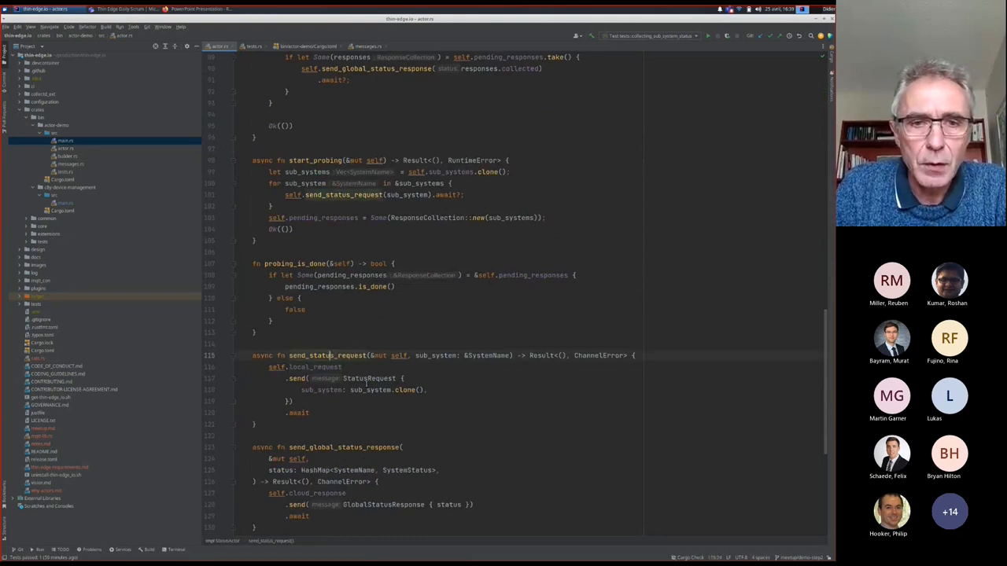
pyautogui.doubleClick(368, 377)
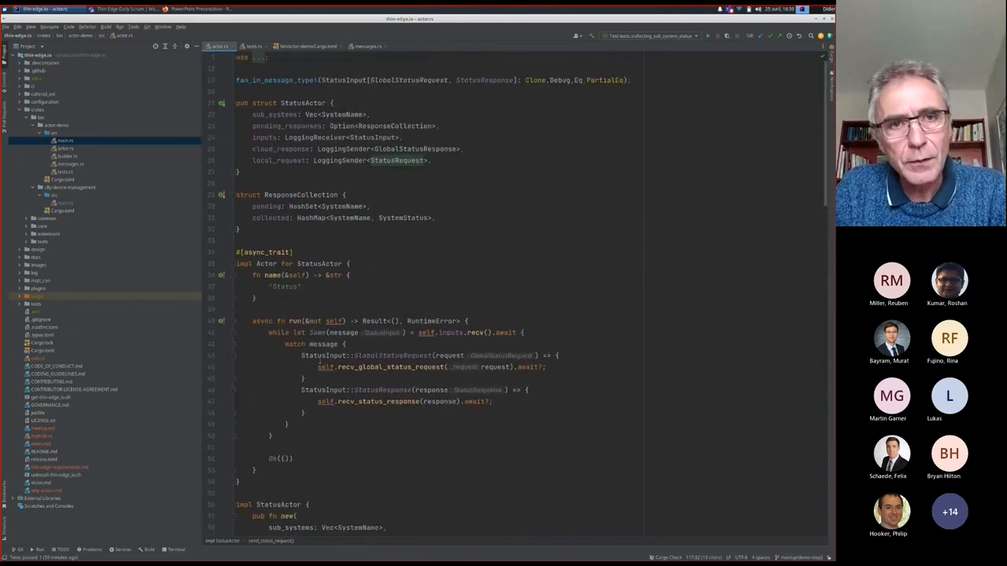
pyautogui.click(321, 148)
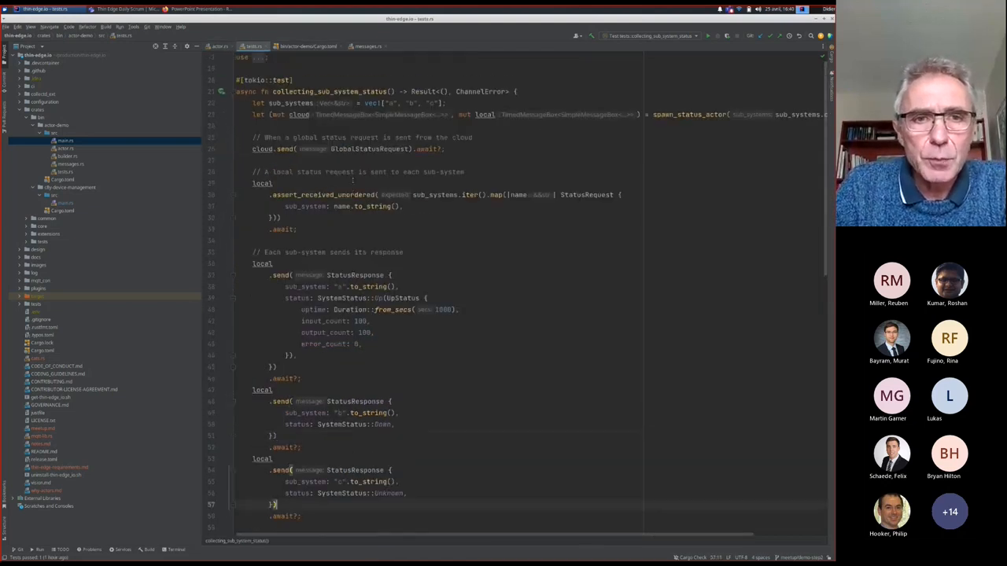
# - Scroll through the revised status-collection test before running cargo test -p actor-demo
pyautogui.scroll(-3)
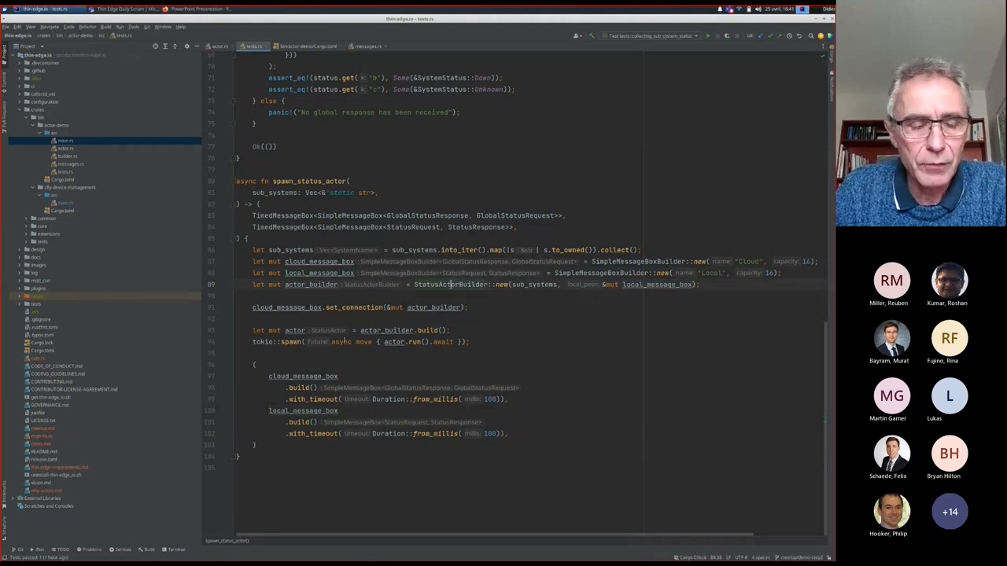
pyautogui.moveTo(351, 341)
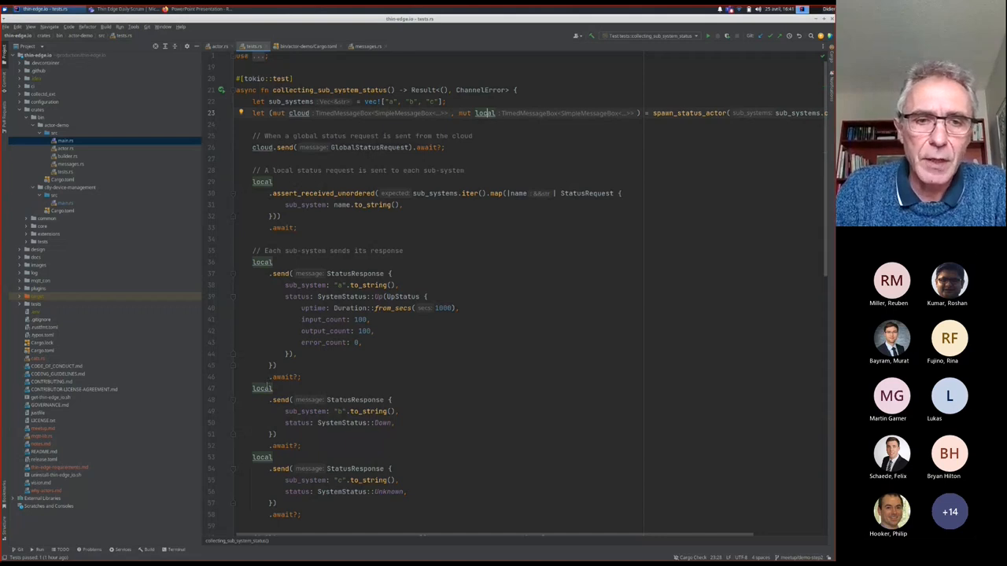
pyautogui.scroll(-3)
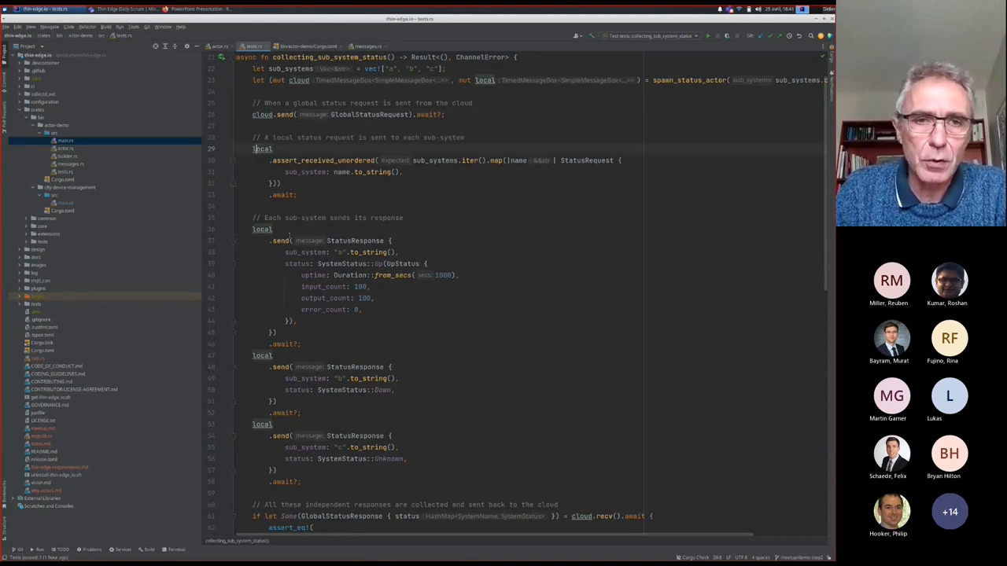
pyautogui.scroll(-3)
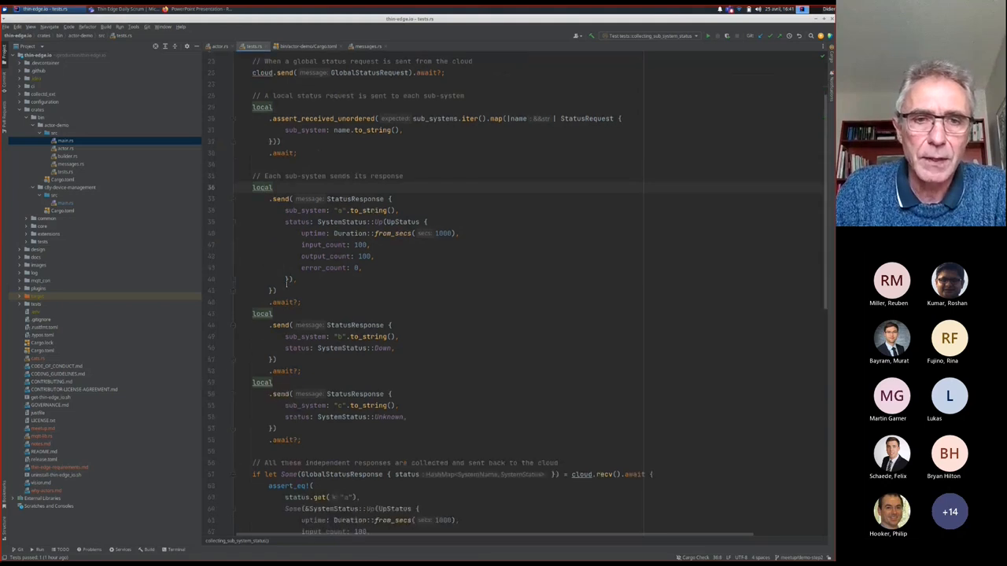
pyautogui.scroll(-3)
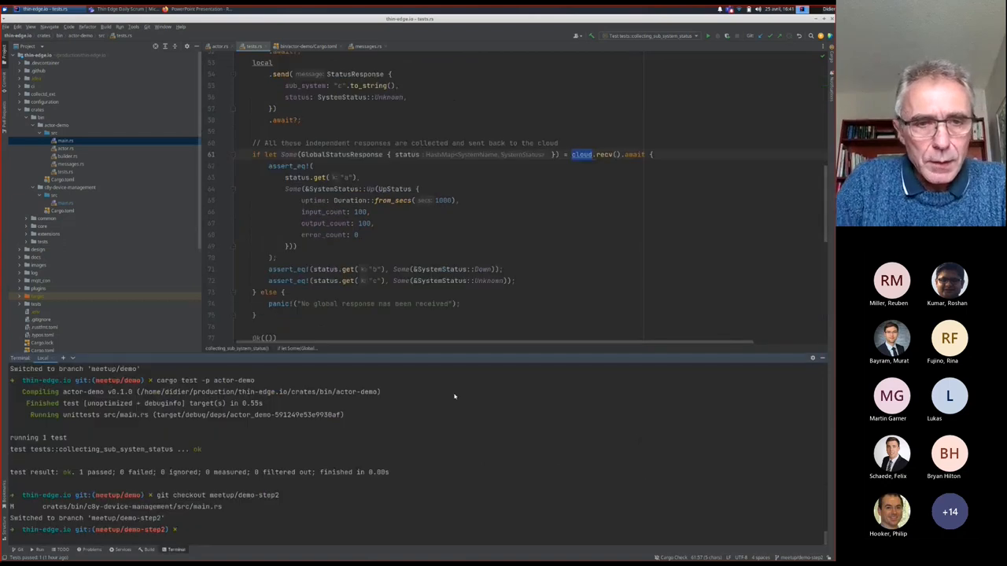
# - Check out meetup/demo-step2 and show messages.rs with the StatusTimer and StatusTimeout aliases
pyautogui.write('git checkout meetup/demo-step2')
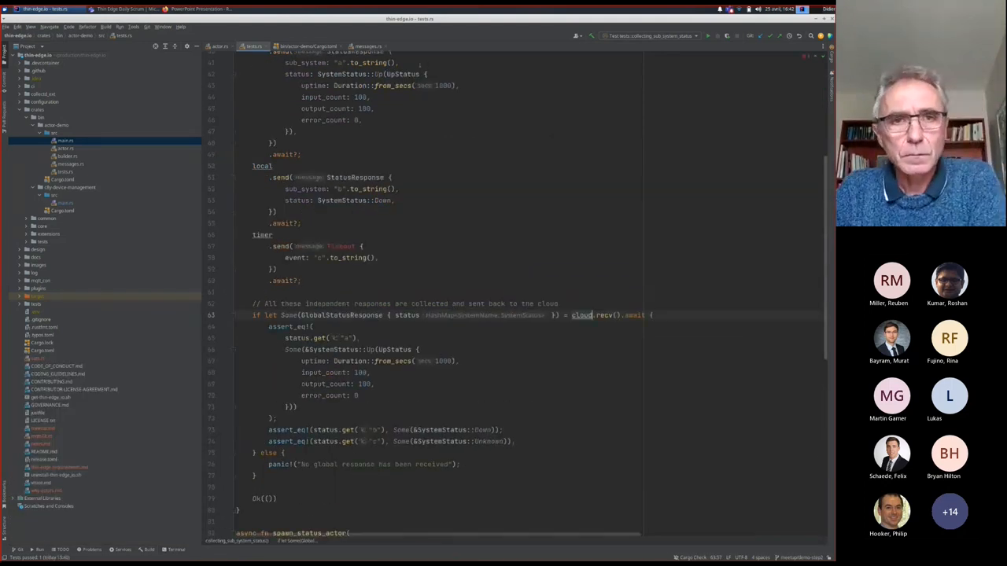
pyautogui.click(368, 46)
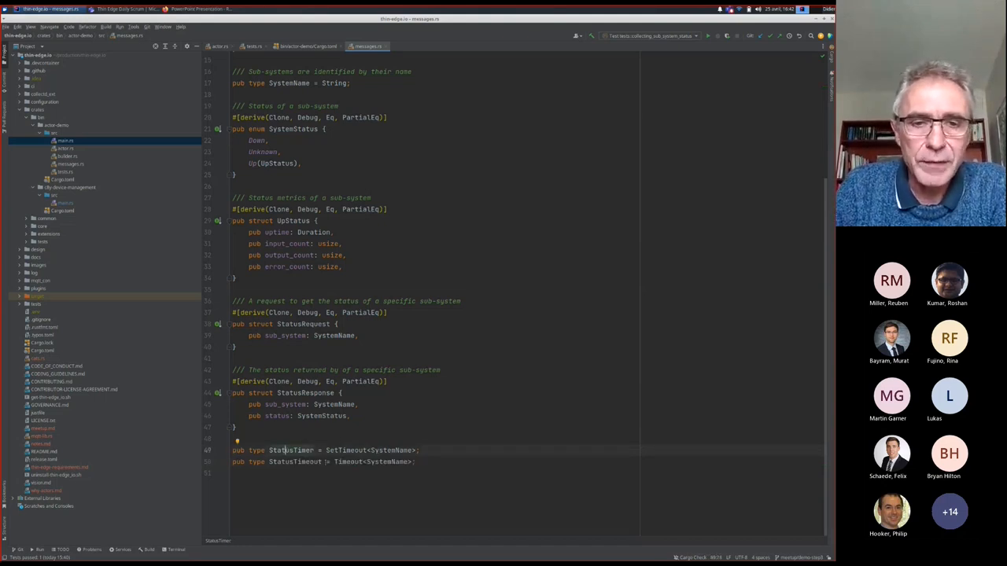
pyautogui.doubleClick(370, 450)
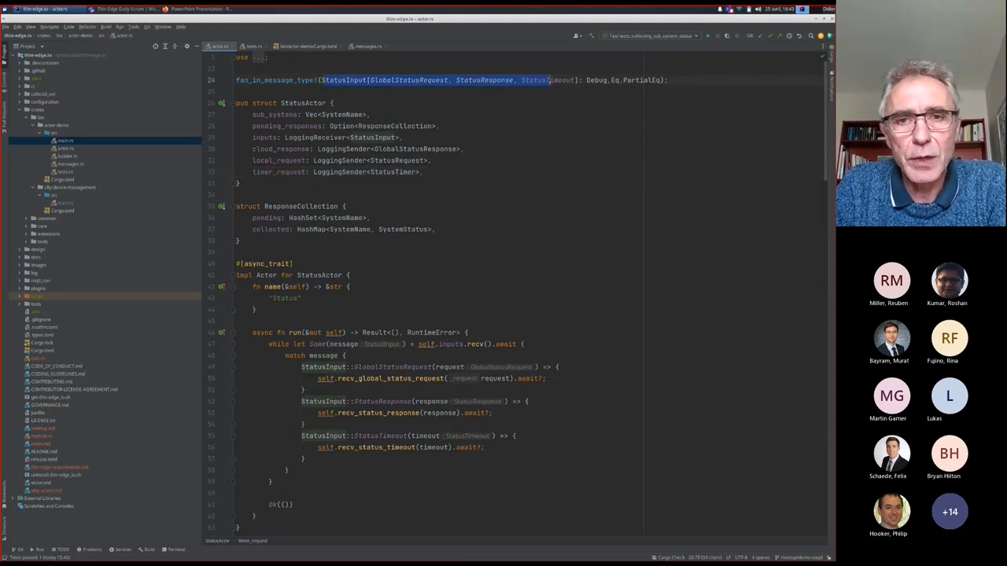
pyautogui.moveTo(543, 78)
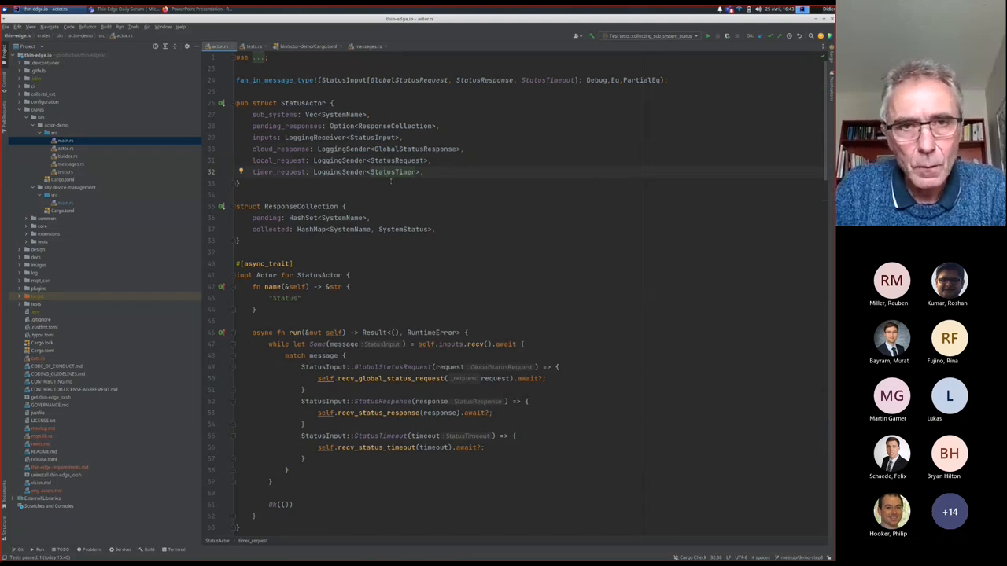
pyautogui.scroll(-3)
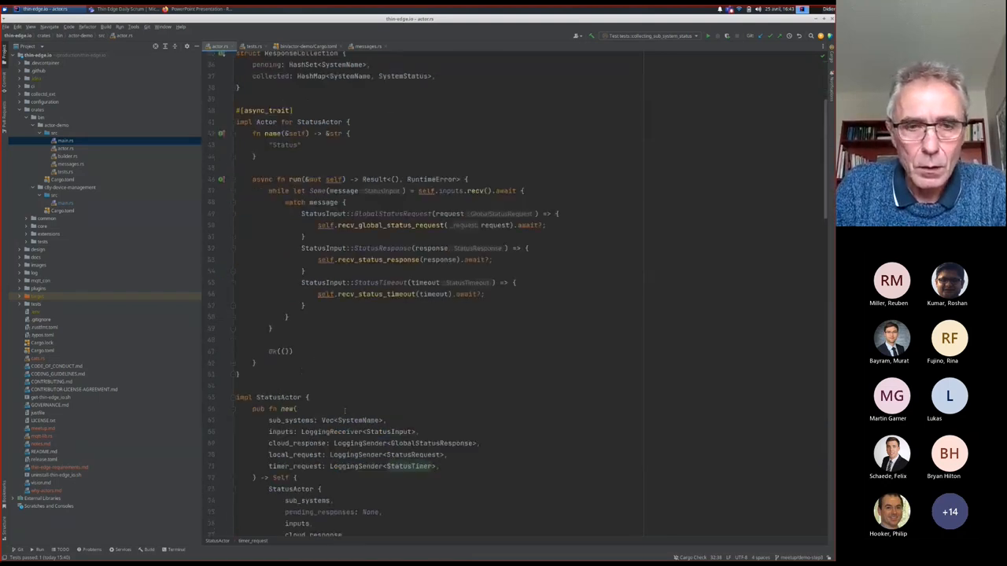
pyautogui.scroll(-3)
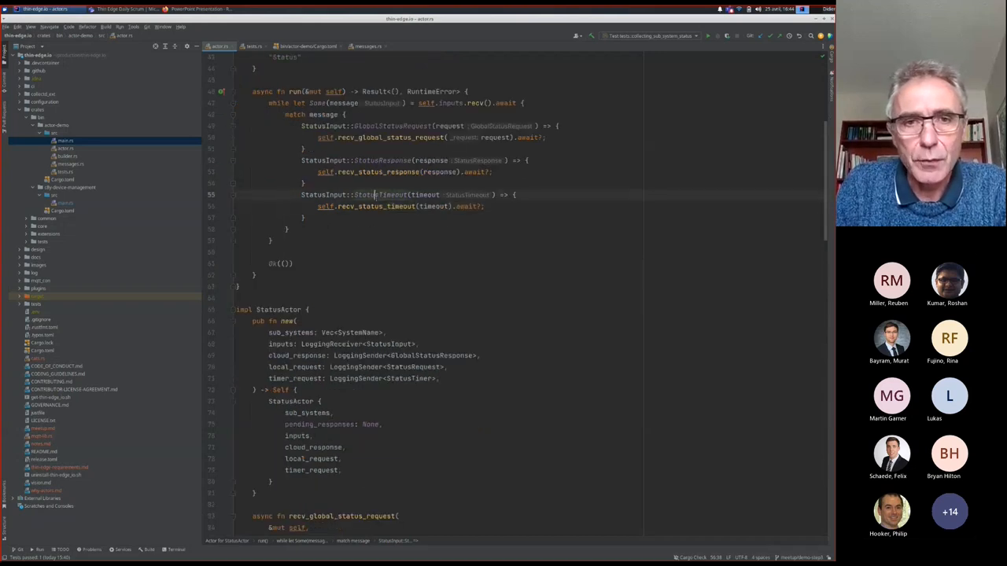
# - Review recv_status_timeout and start_probing, emphasising sub_system in the timer request call
pyautogui.scroll(-3)
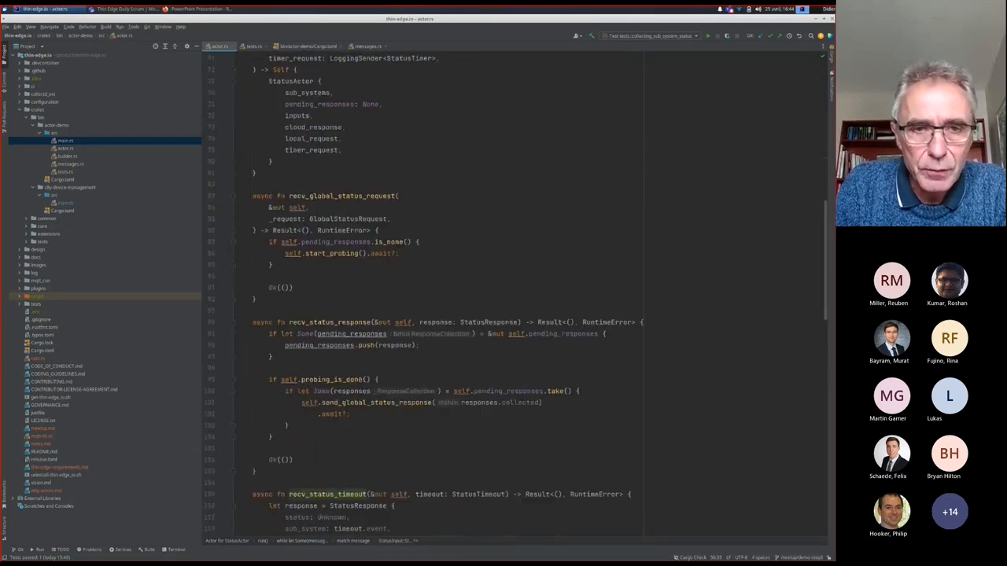
pyautogui.scroll(-3)
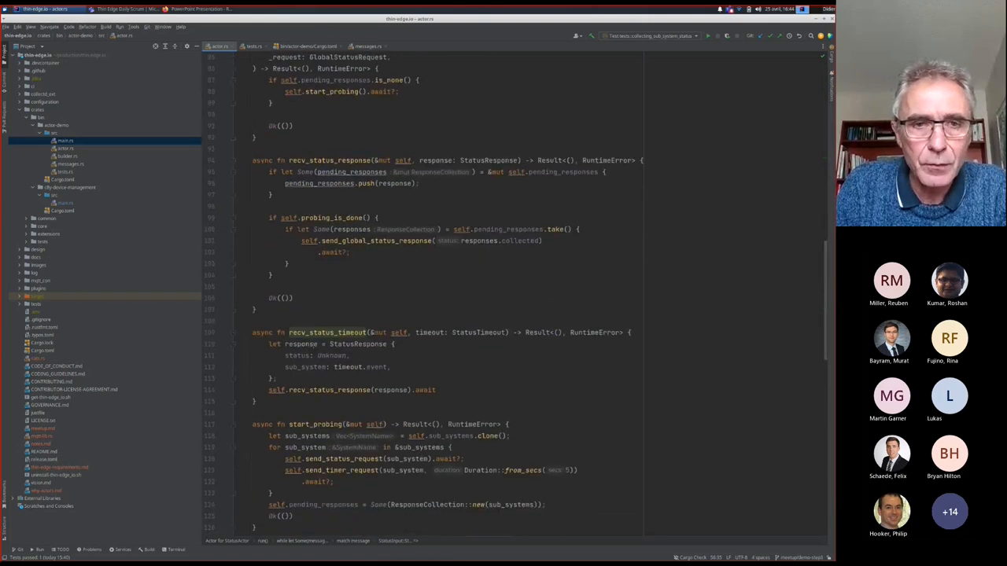
pyautogui.click(312, 332)
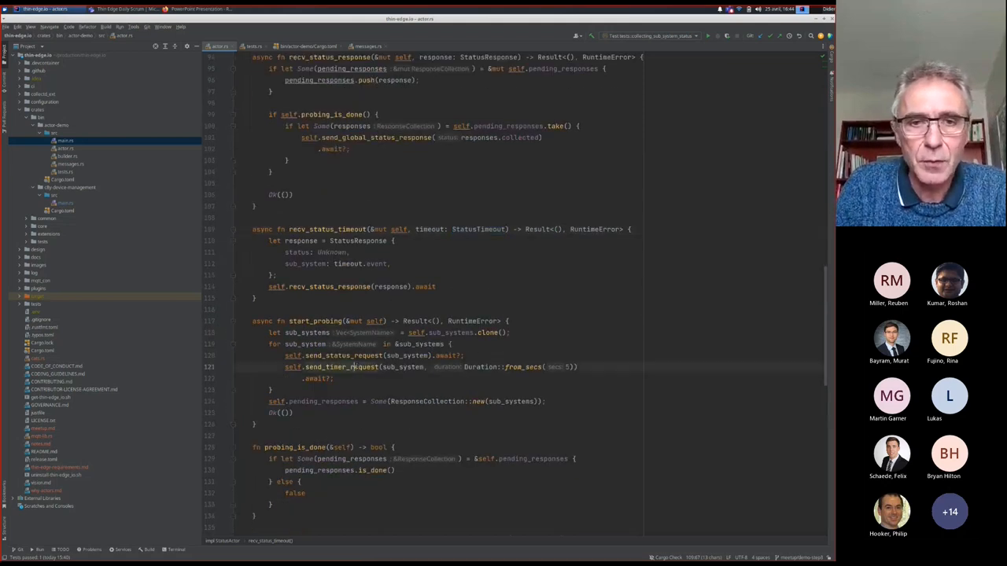
pyautogui.doubleClick(403, 367)
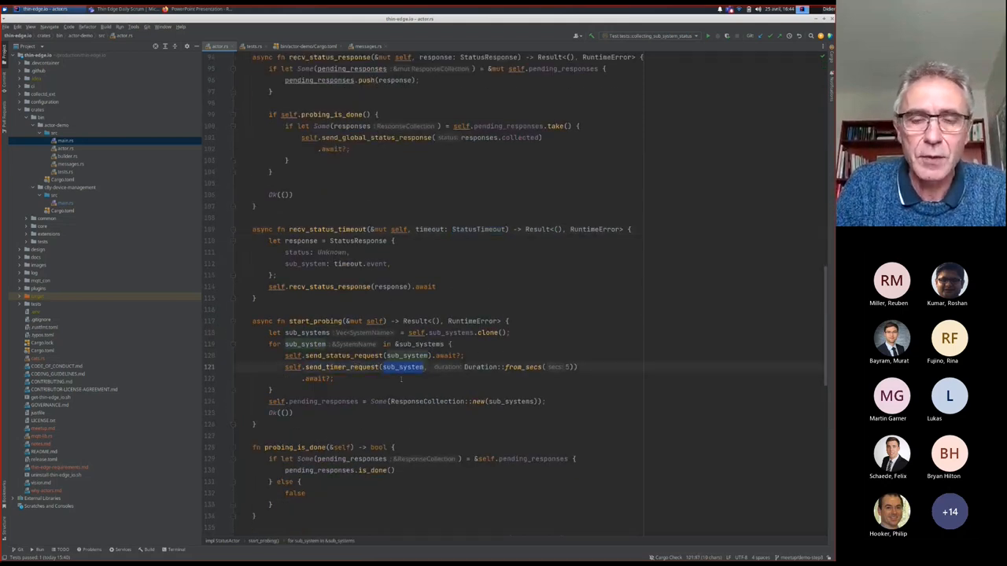
pyautogui.moveTo(494, 367)
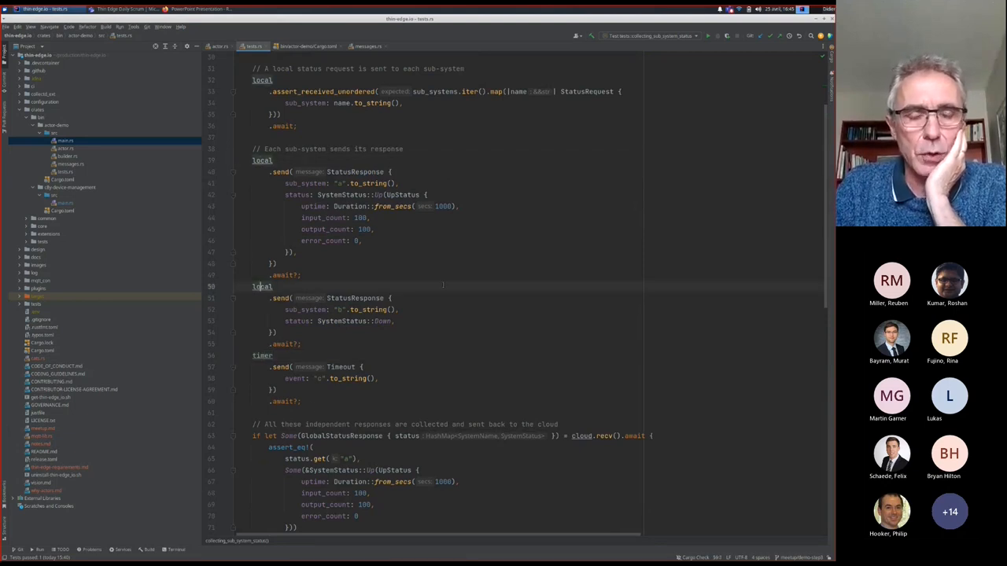
pyautogui.scroll(-3)
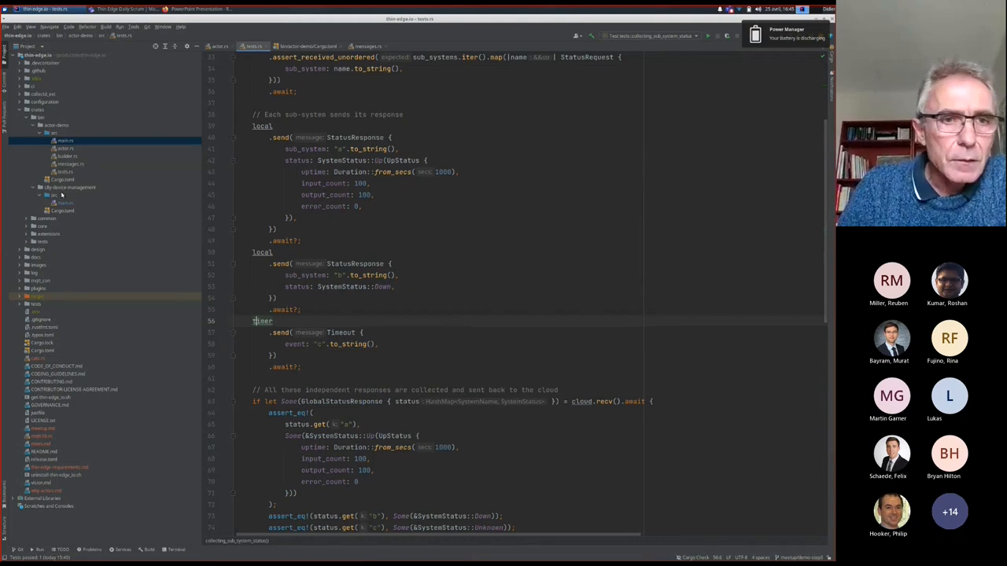
# - Open main.rs of the c8y-device-management plugin from the project tree
pyautogui.click(64, 203)
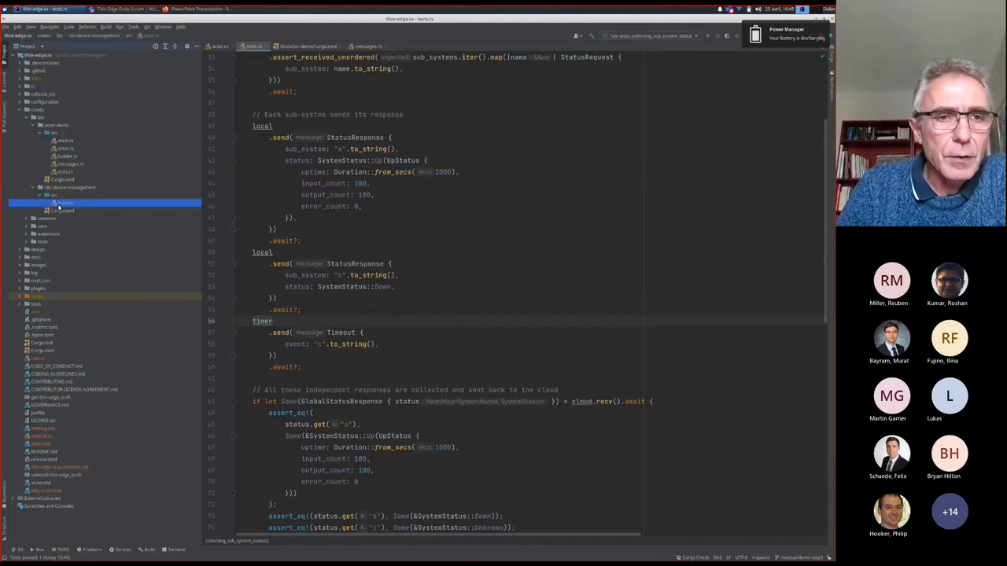
pyautogui.click(60, 203)
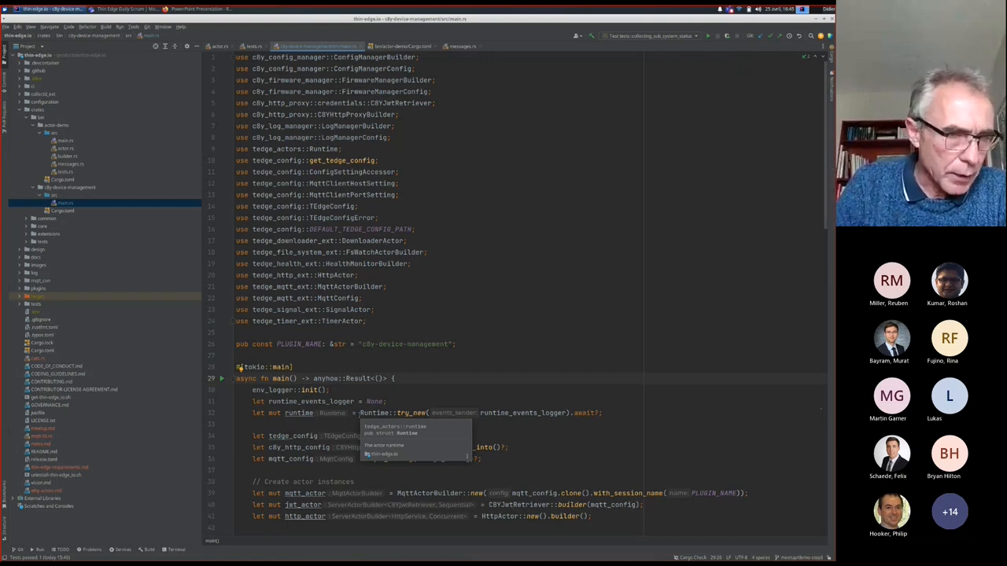
pyautogui.scroll(-3)
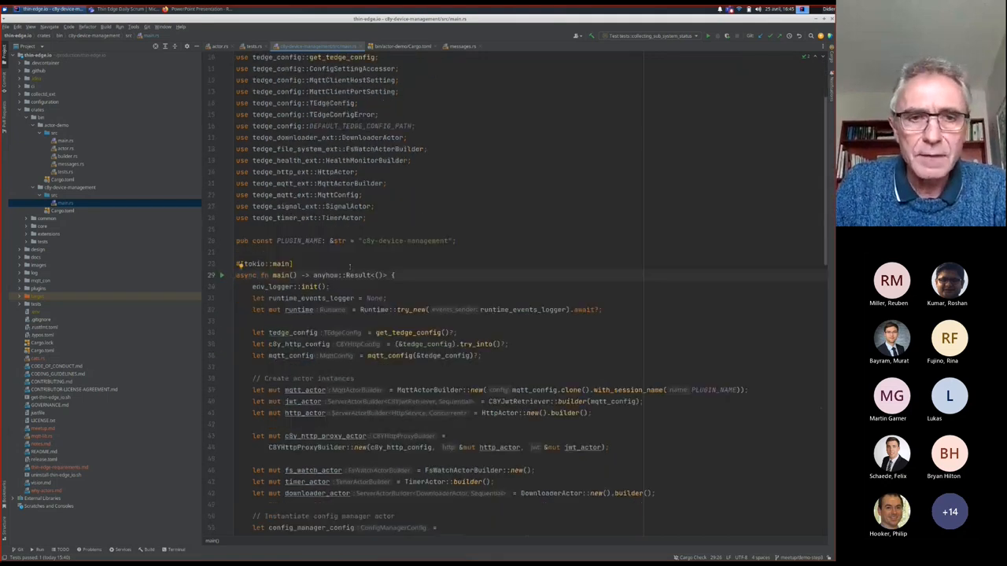
pyautogui.scroll(-3)
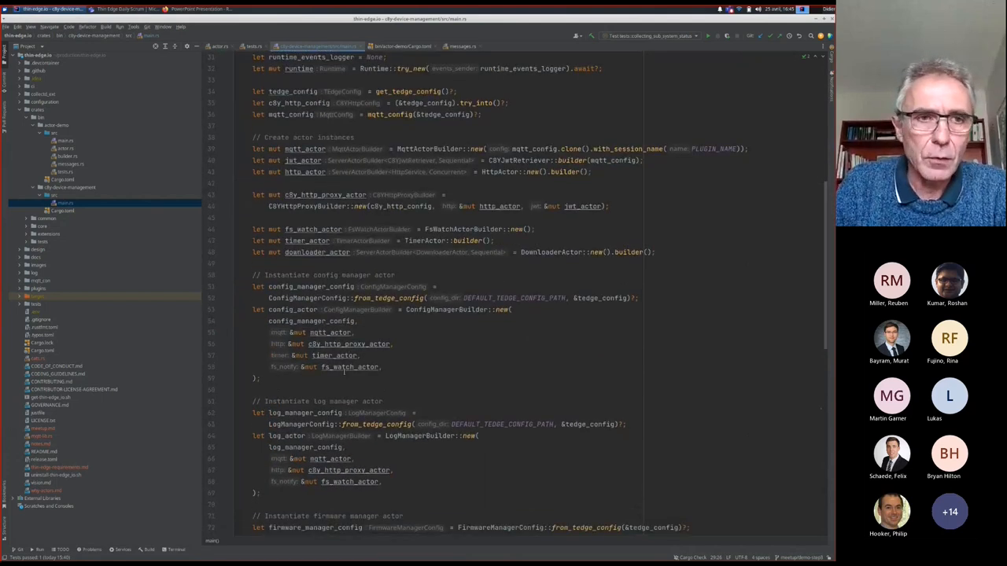
pyautogui.click(69, 187)
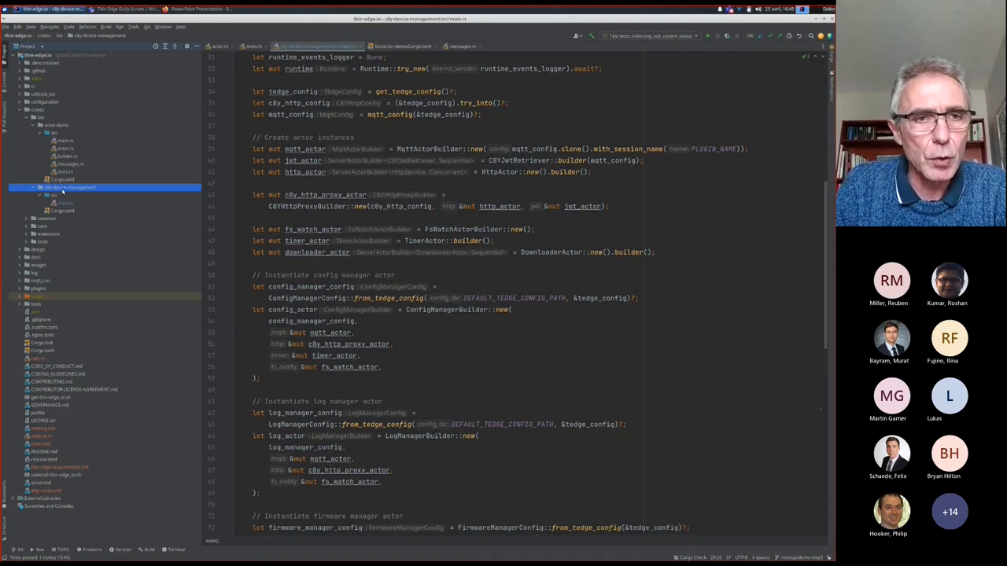
pyautogui.click(63, 203)
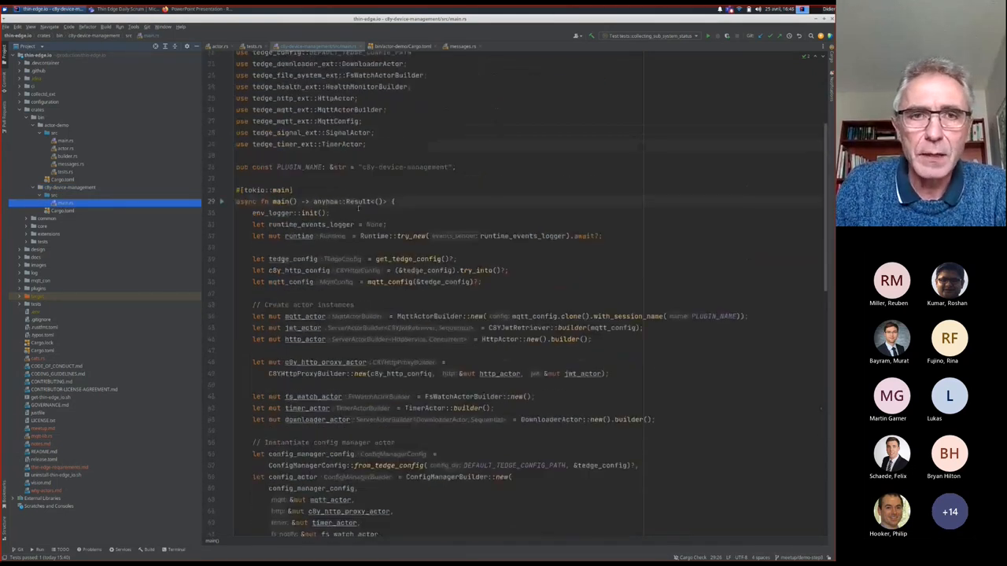
pyautogui.scroll(-3)
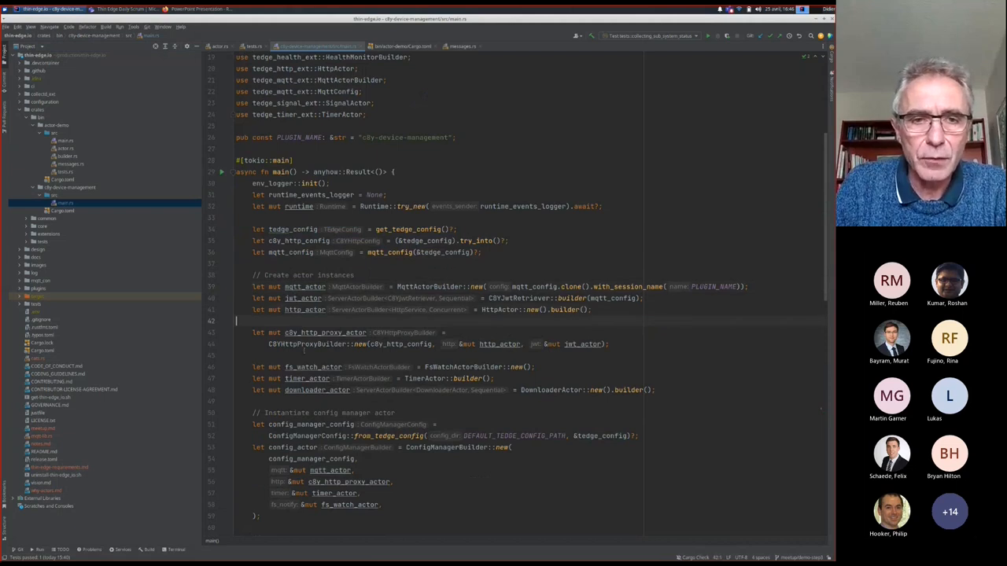
pyautogui.scroll(-3)
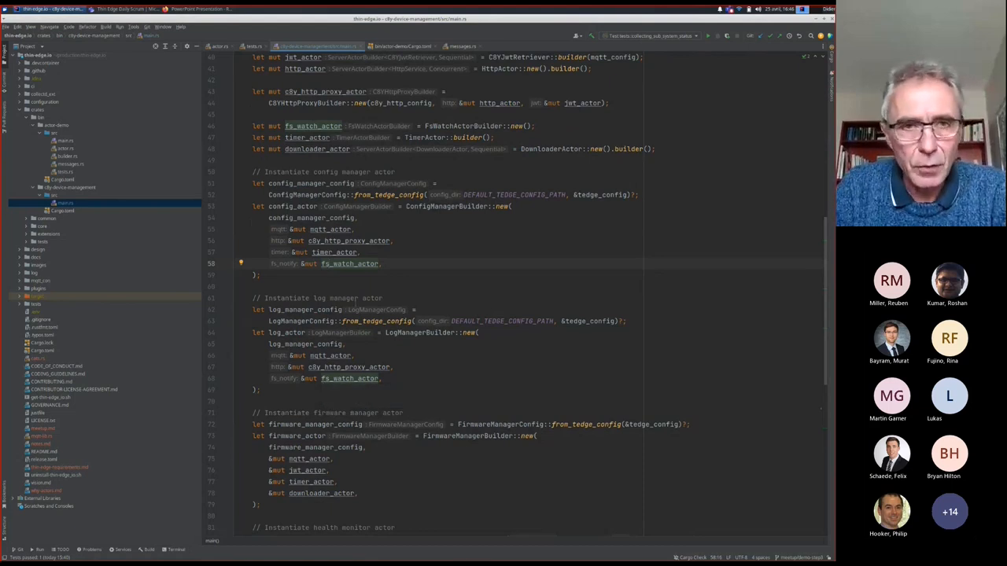
# - Scroll to 'Run the actors', then switch to Firefox showing the Demo slide
pyautogui.scroll(-3)
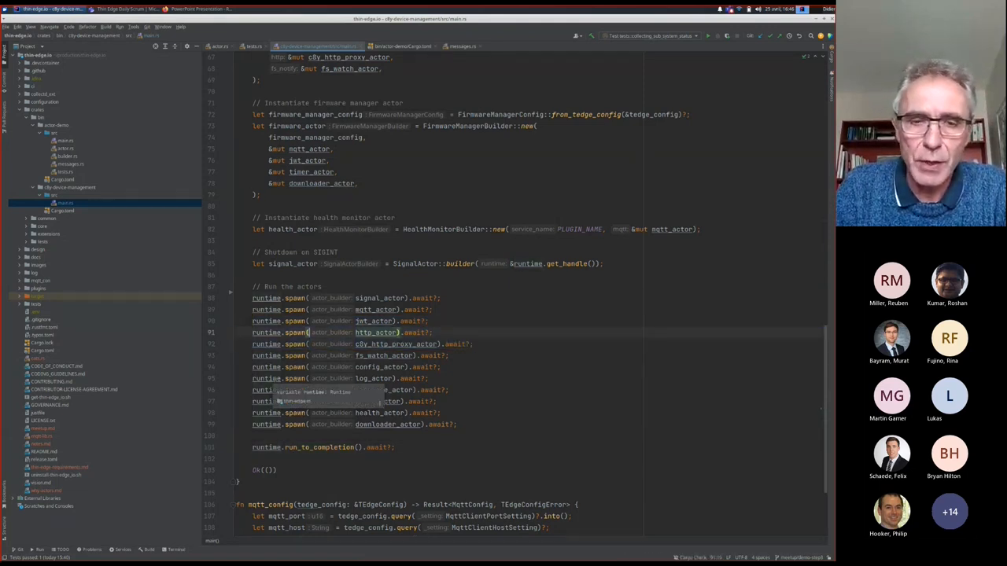
pyautogui.scroll(-3)
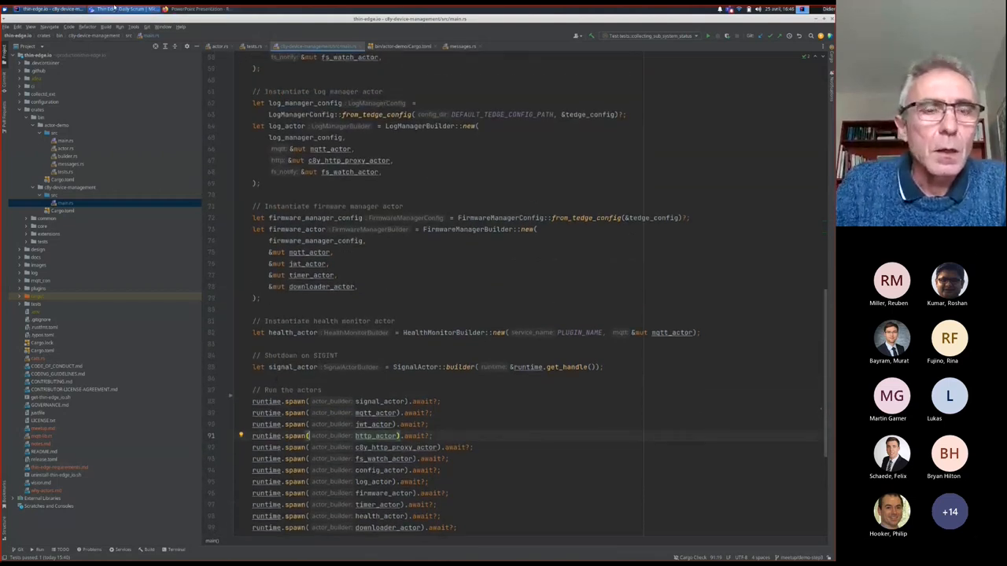
pyautogui.click(195, 9)
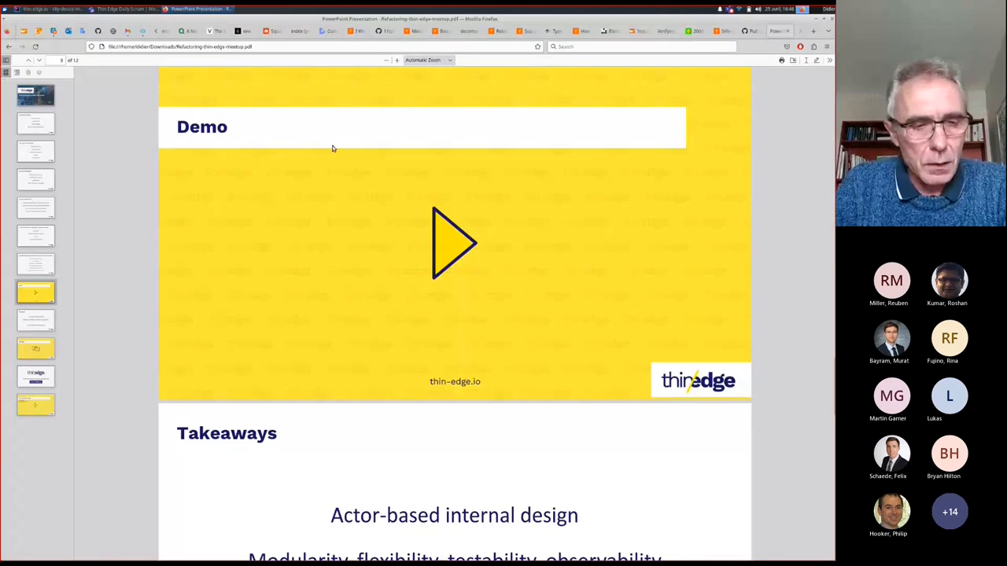